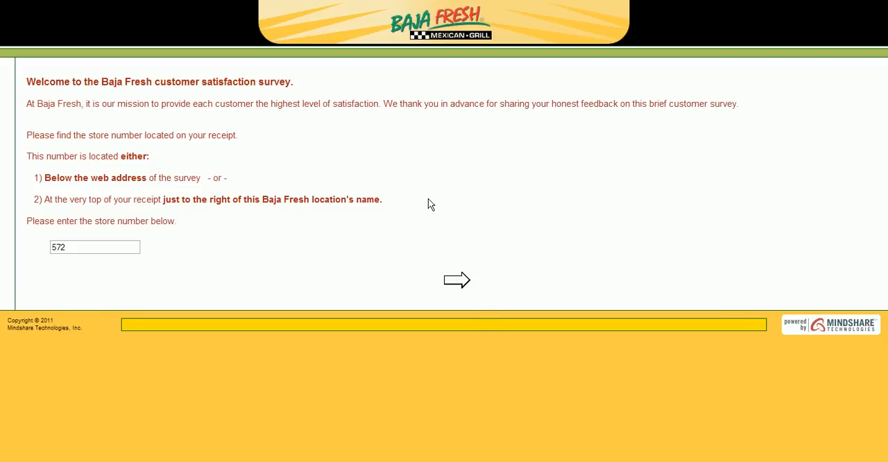
pyautogui.moveTo(426, 203)
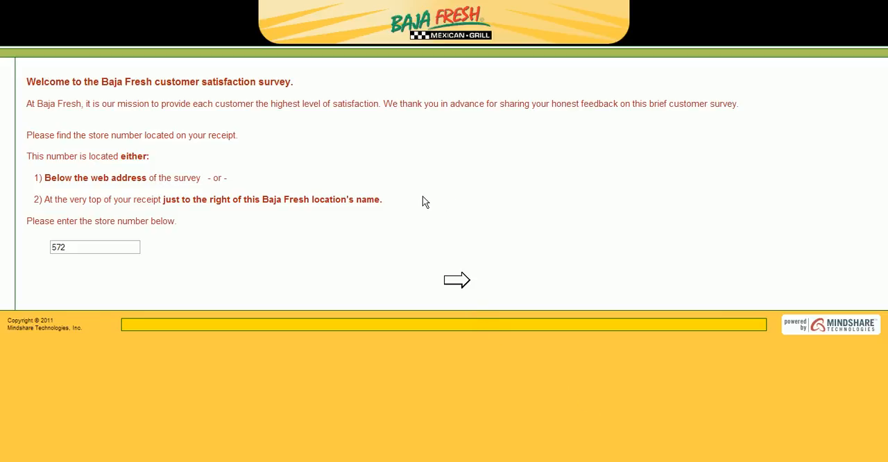
pyautogui.moveTo(266, 158)
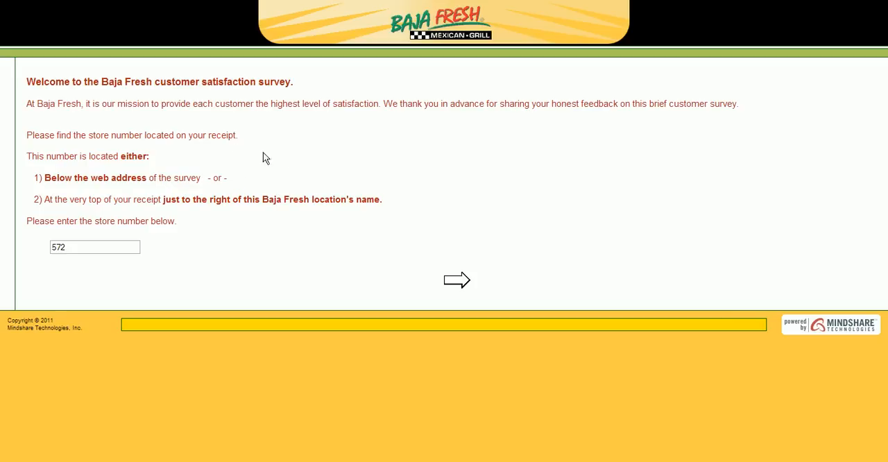
pyautogui.moveTo(316, 166)
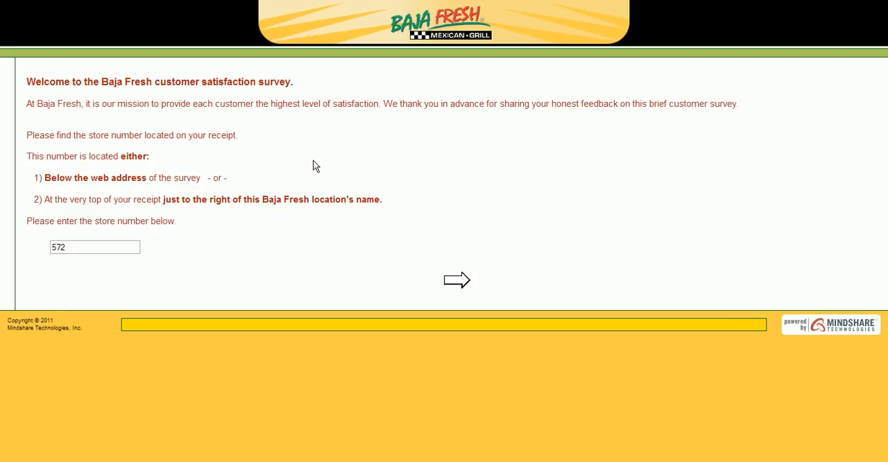
pyautogui.moveTo(313, 167)
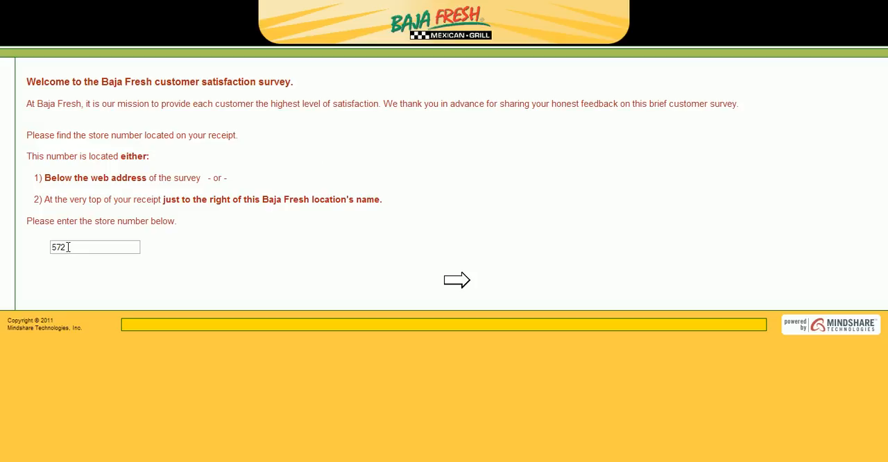
pyautogui.moveTo(247, 233)
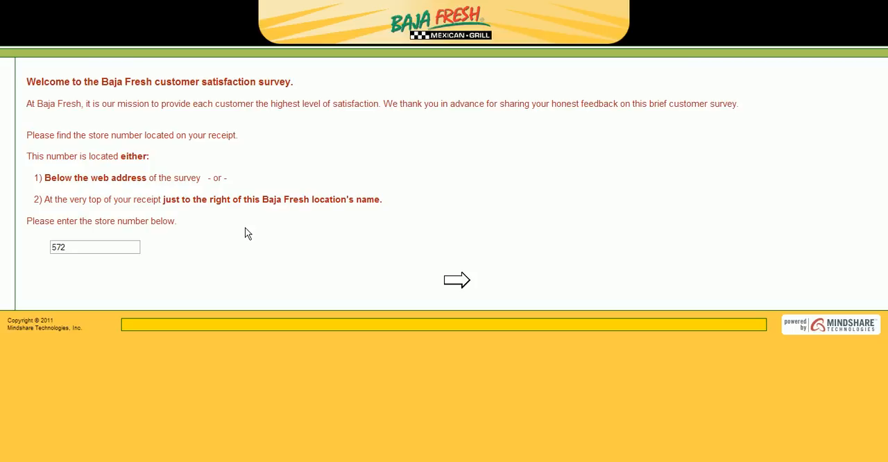
pyautogui.moveTo(433, 283)
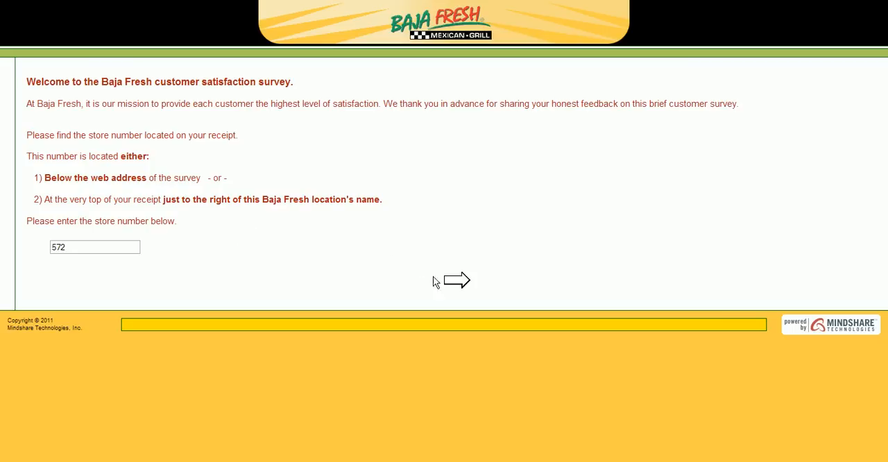
# Step: Submit store 572, answer that the visit was on 'Another Day', and continue to the visit date
pyautogui.click(458, 280)
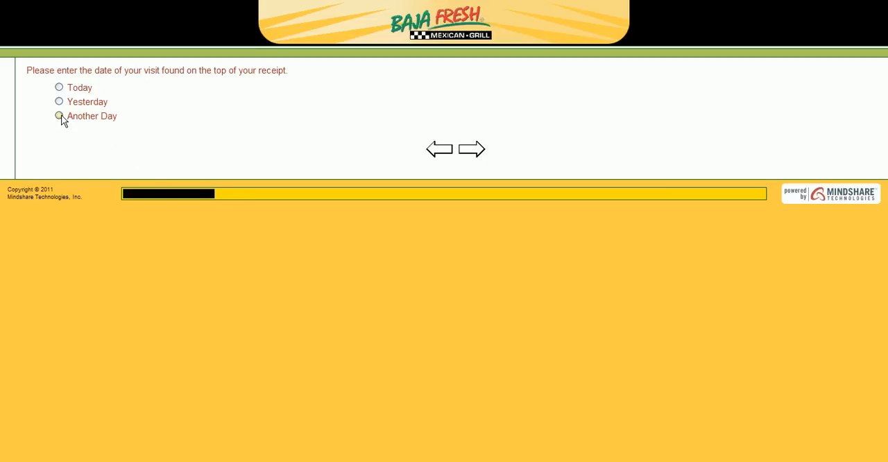
pyautogui.click(58, 115)
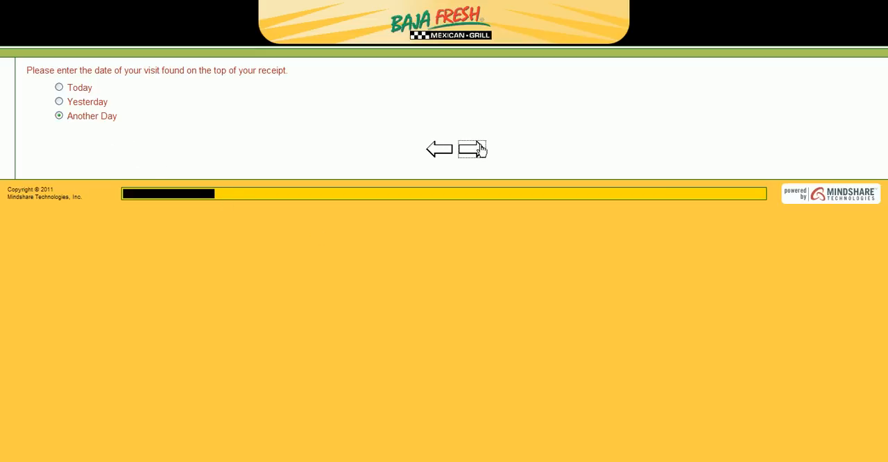
pyautogui.click(474, 149)
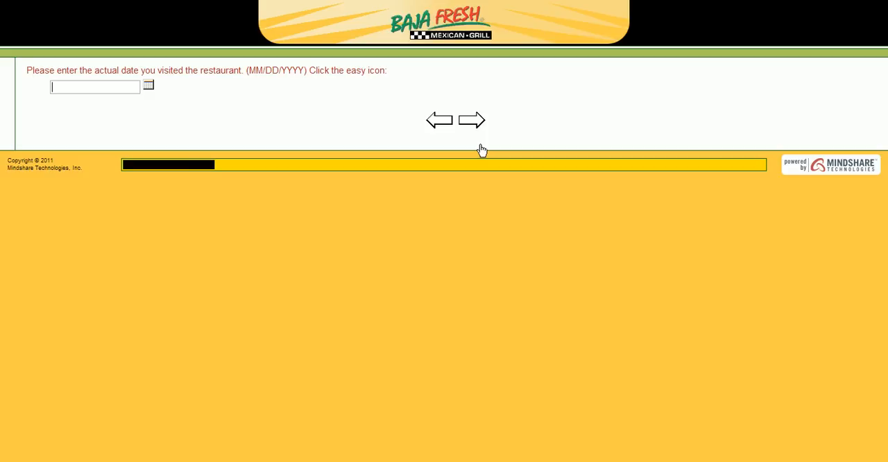
pyautogui.moveTo(116, 144)
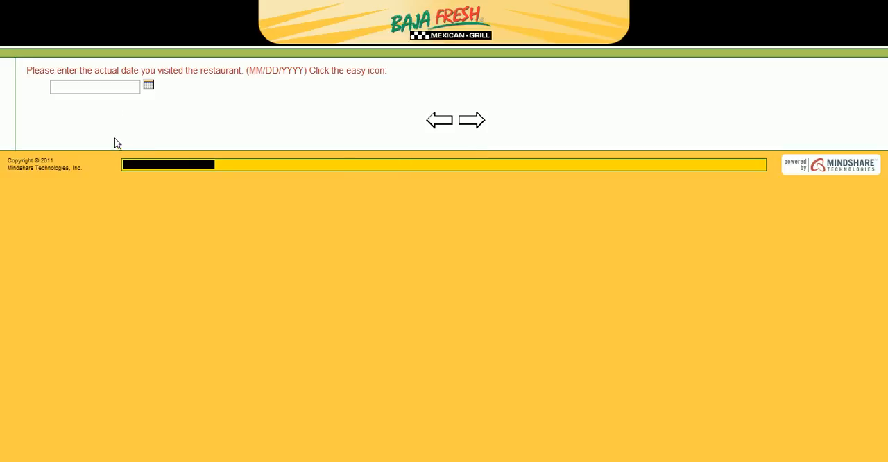
# Step: Move past the date page and answer 'Between 5 and 8 p.m.' and 'Dine-in'
pyautogui.click(148, 85)
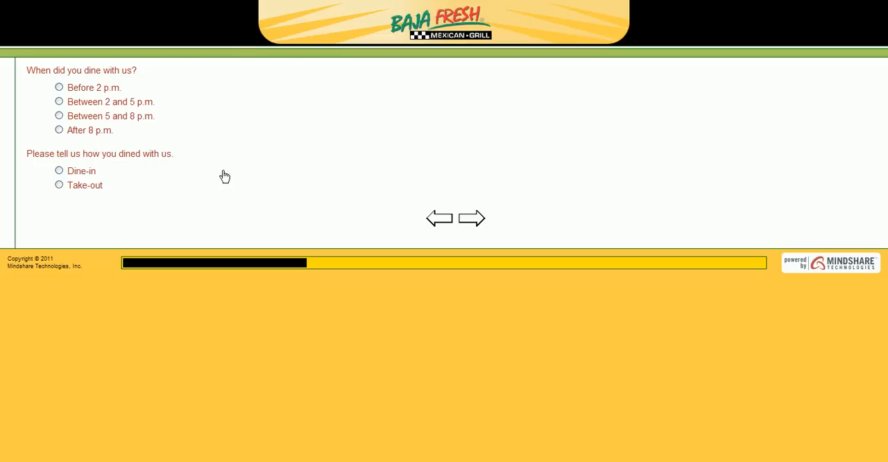
pyautogui.moveTo(66, 123)
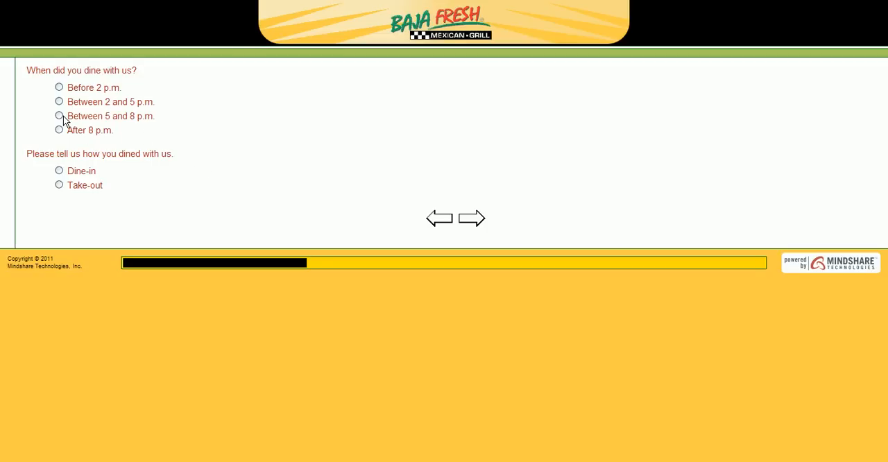
pyautogui.click(58, 116)
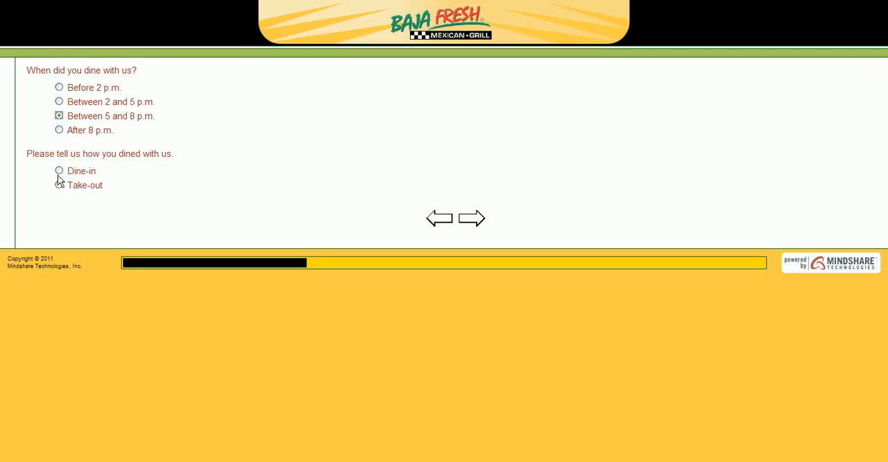
pyautogui.click(59, 170)
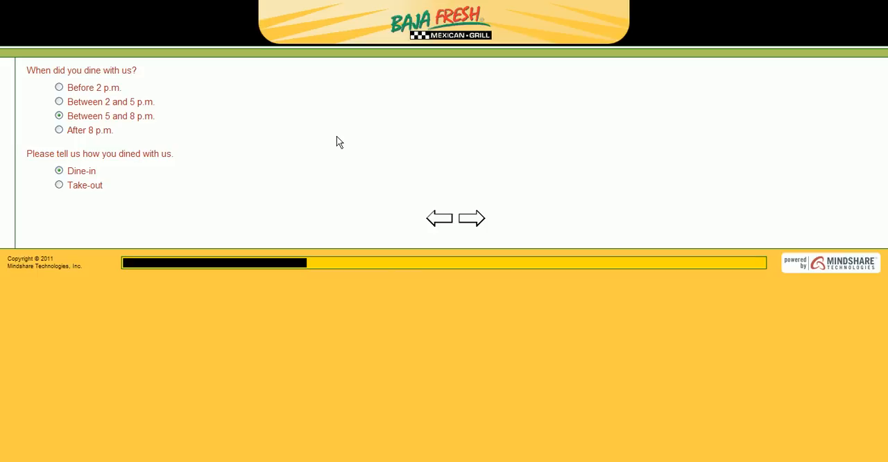
pyautogui.moveTo(392, 145)
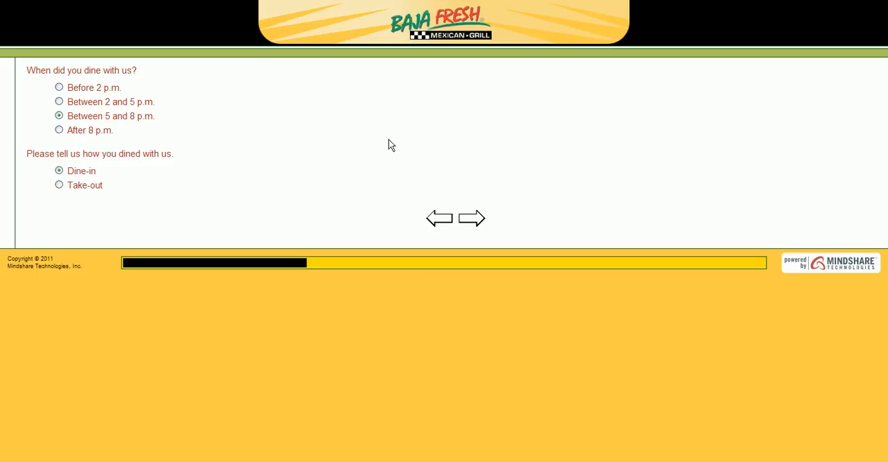
pyautogui.moveTo(475, 222)
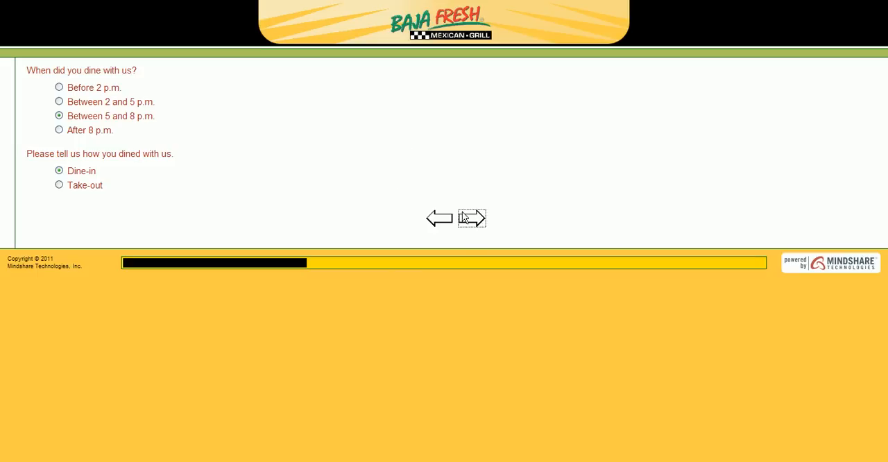
# Step: Continue and answer '1-2 Times' a month and 'Yes' to being greeted promptly
pyautogui.click(471, 218)
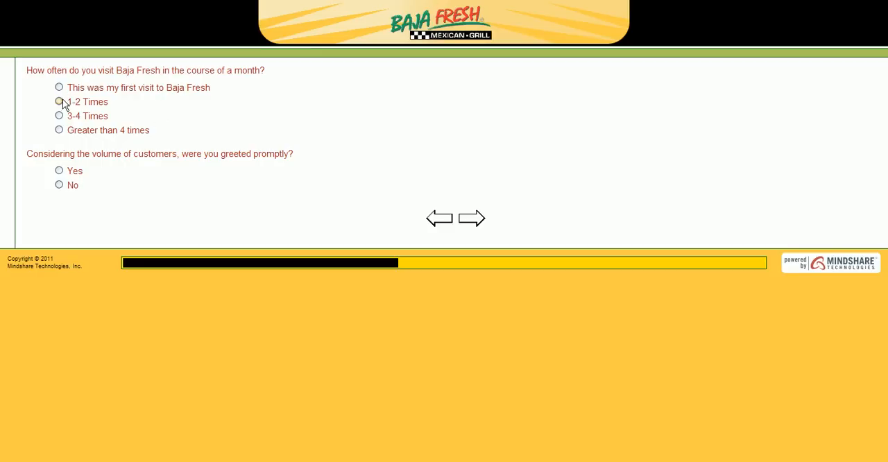
pyautogui.click(59, 102)
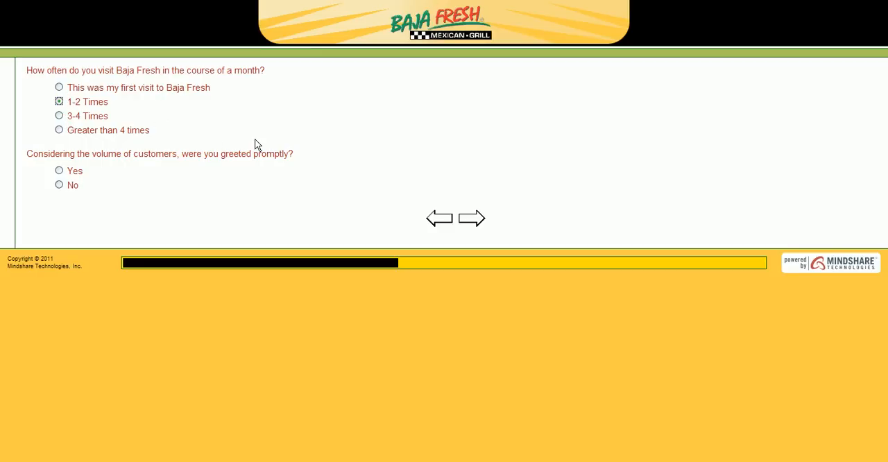
pyautogui.moveTo(239, 155)
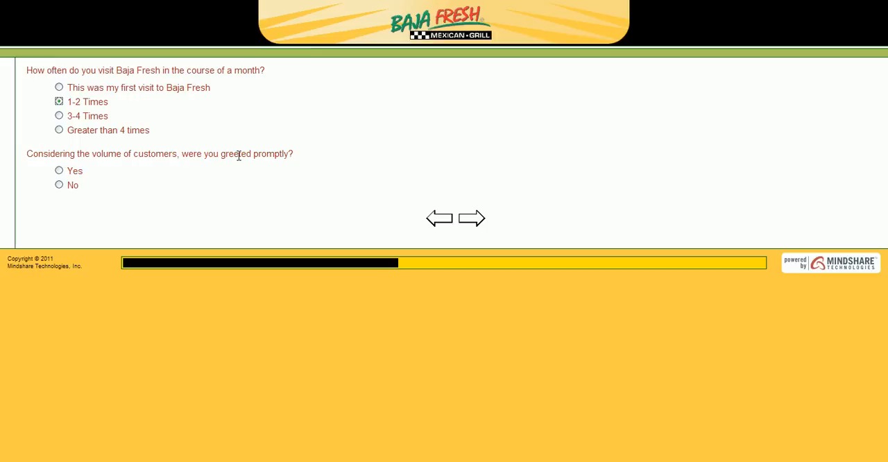
pyautogui.click(58, 170)
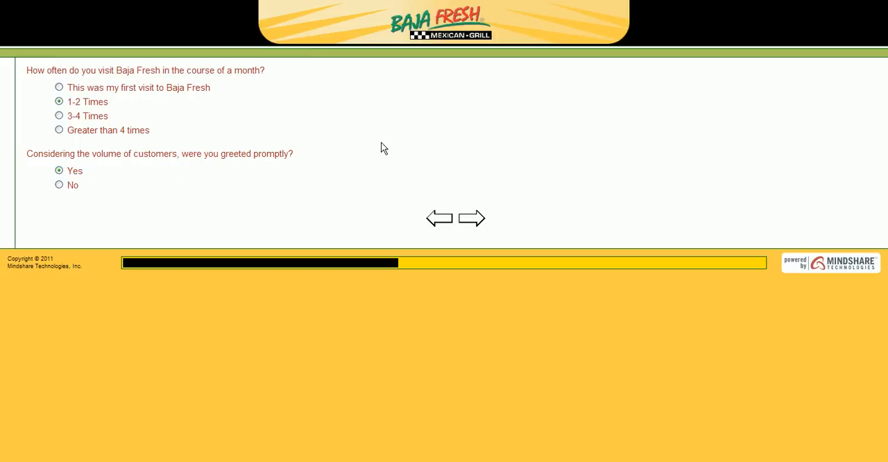
pyautogui.moveTo(380, 147)
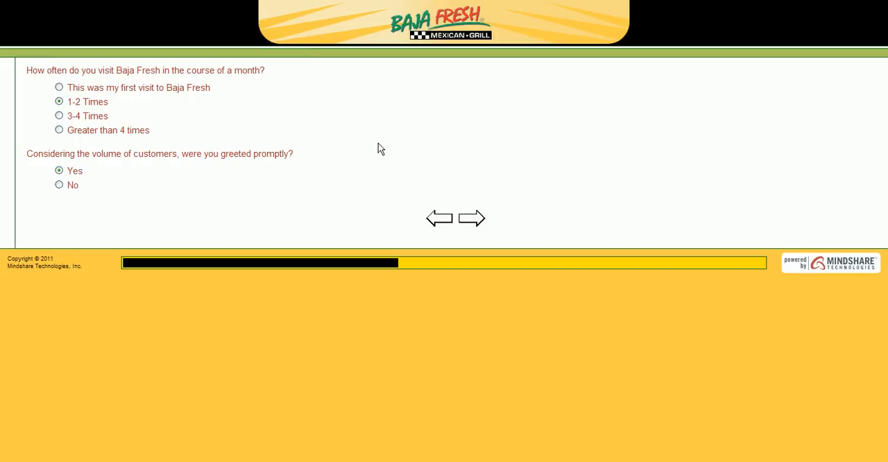
pyautogui.moveTo(361, 144)
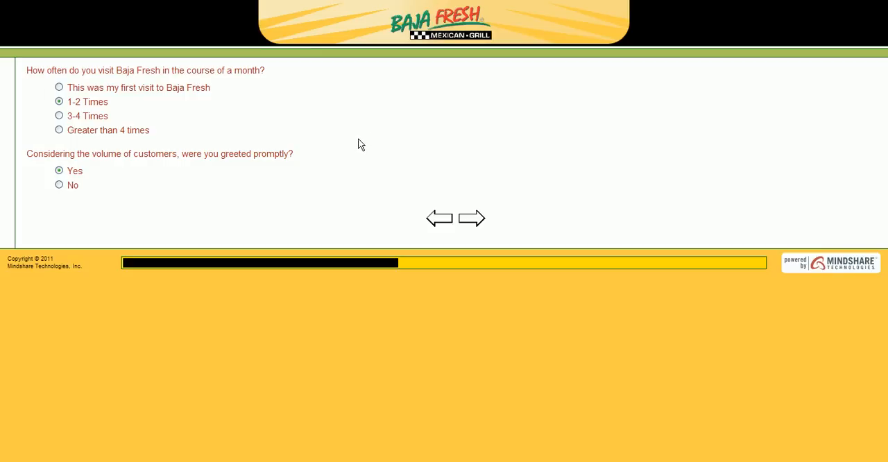
pyautogui.moveTo(372, 147)
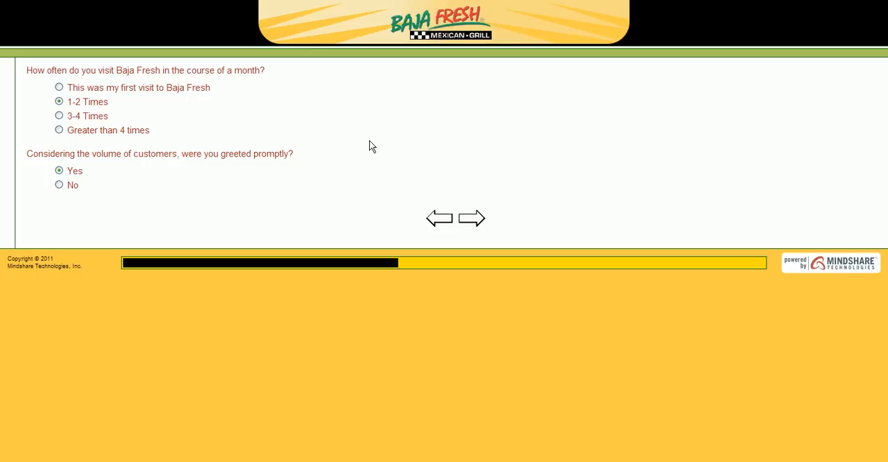
pyautogui.moveTo(456, 167)
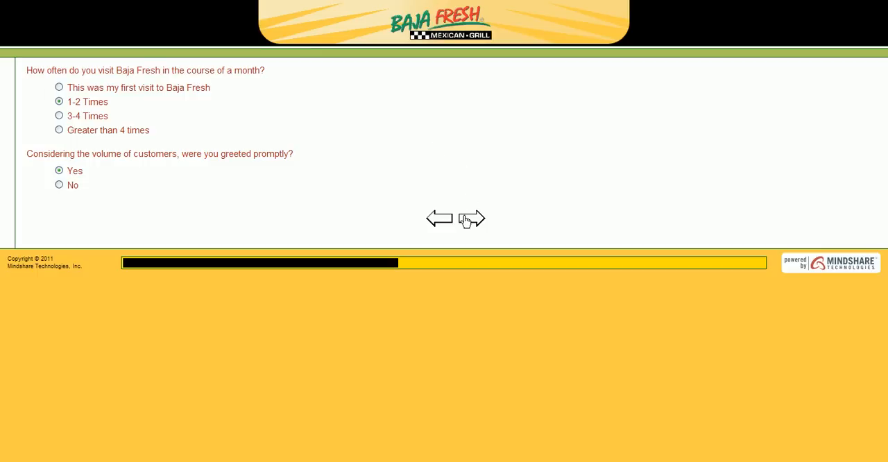
# Step: Answer Burrito as the food ordered, '5 minutes or less' wait, and 'Yes' to order as specified
pyautogui.click(472, 218)
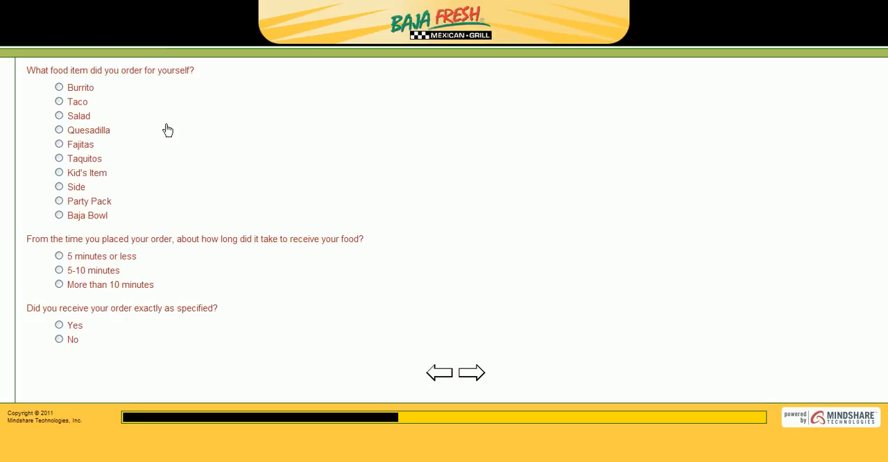
pyautogui.click(59, 86)
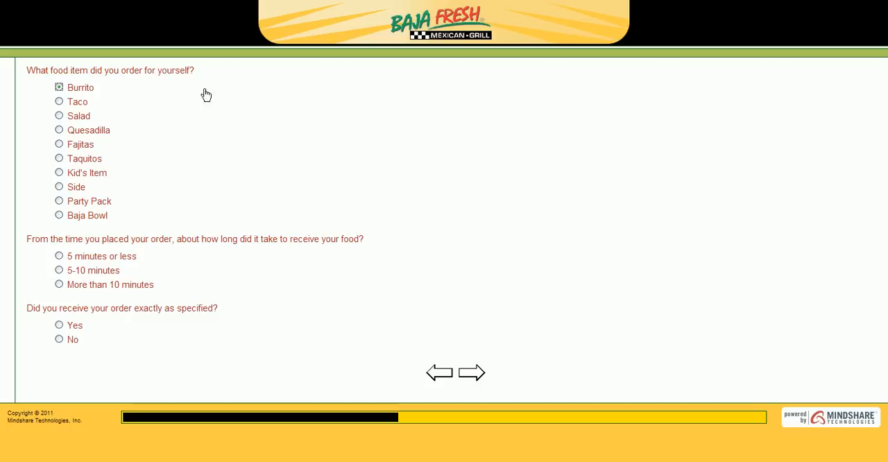
pyautogui.moveTo(832, 89)
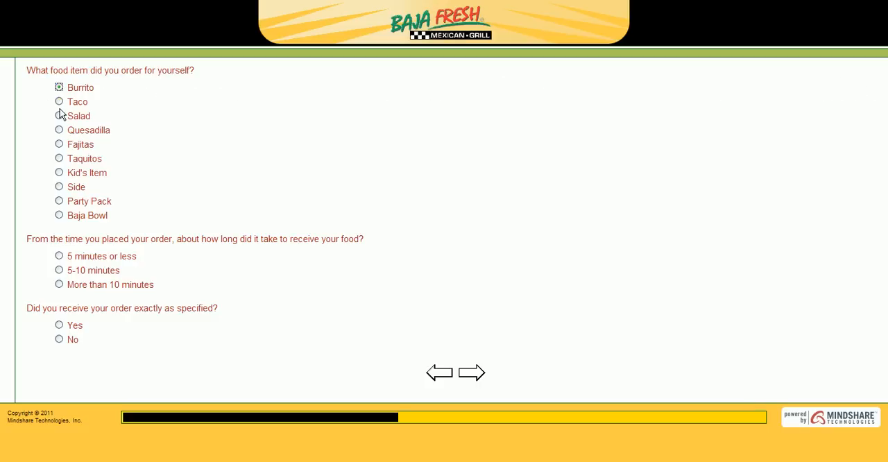
pyautogui.moveTo(86, 116)
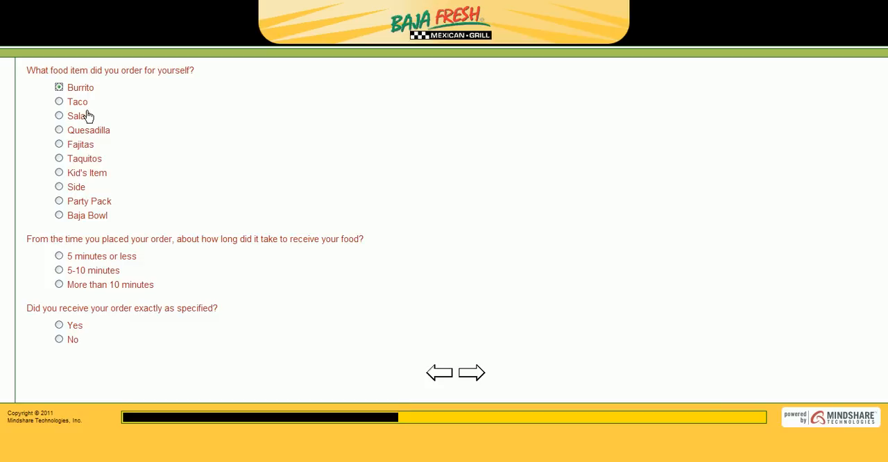
pyautogui.moveTo(860, 86)
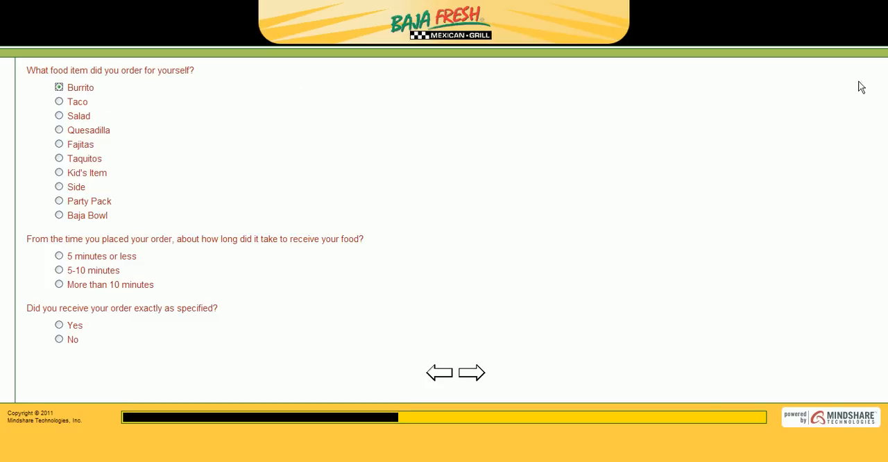
pyautogui.click(59, 101)
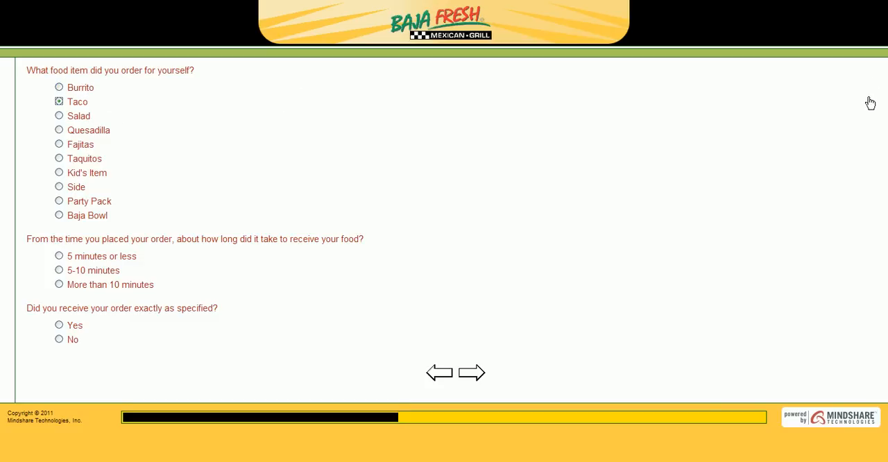
pyautogui.click(58, 86)
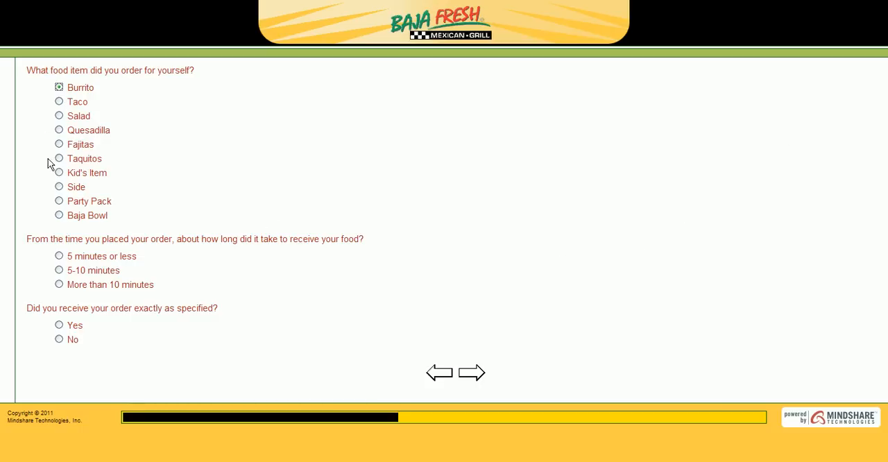
pyautogui.moveTo(861, 208)
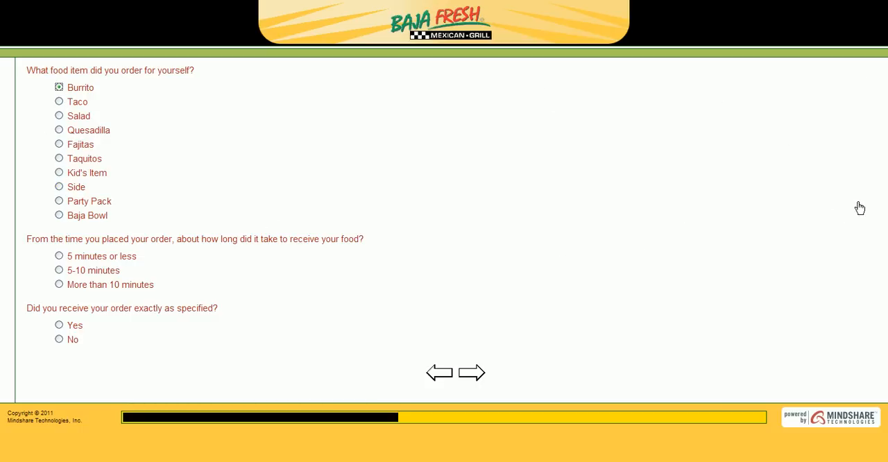
pyautogui.moveTo(64, 286)
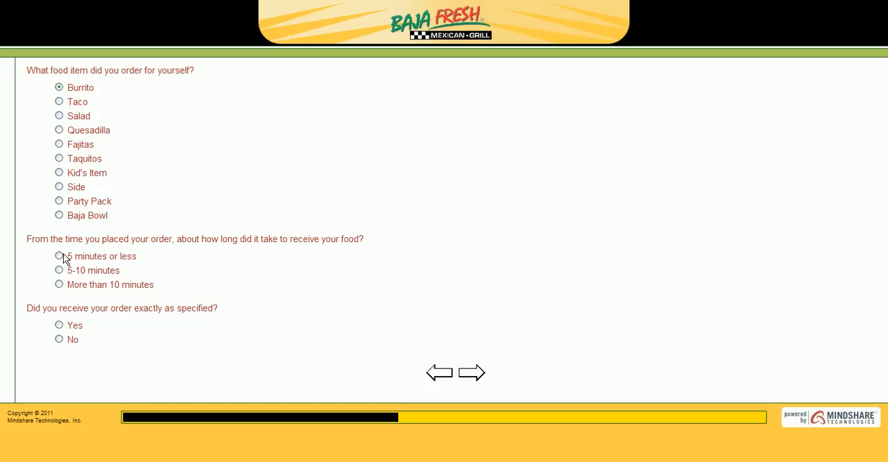
pyautogui.click(58, 255)
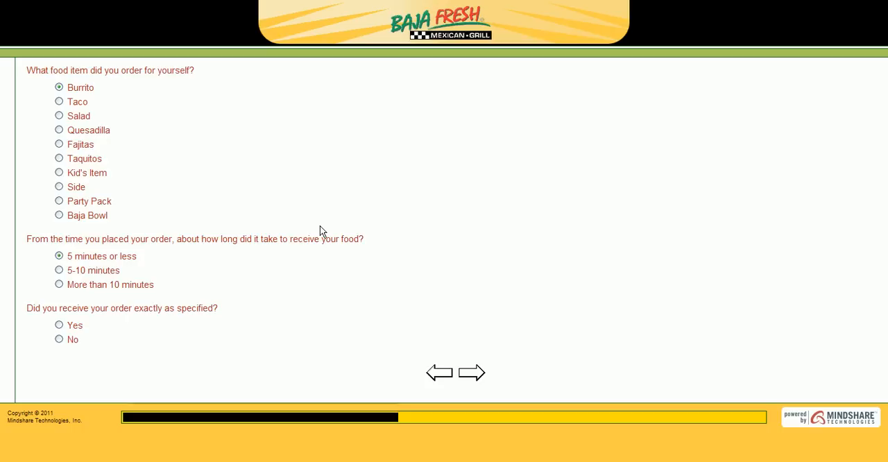
pyautogui.moveTo(272, 242)
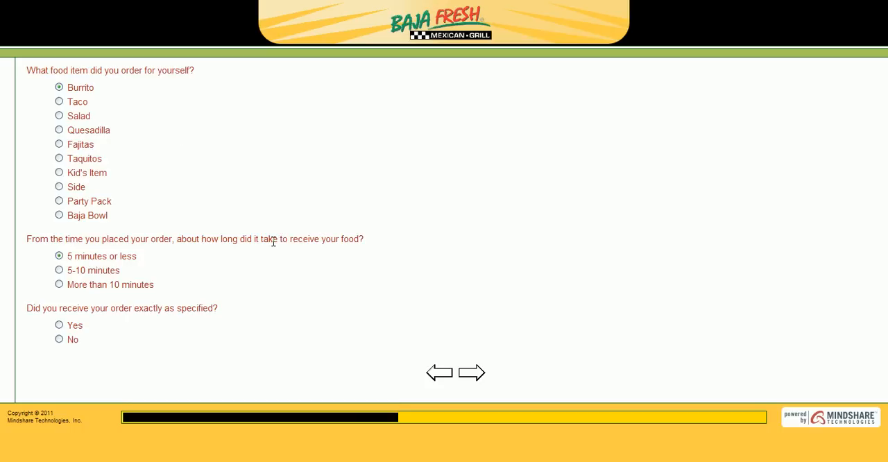
pyautogui.moveTo(261, 237)
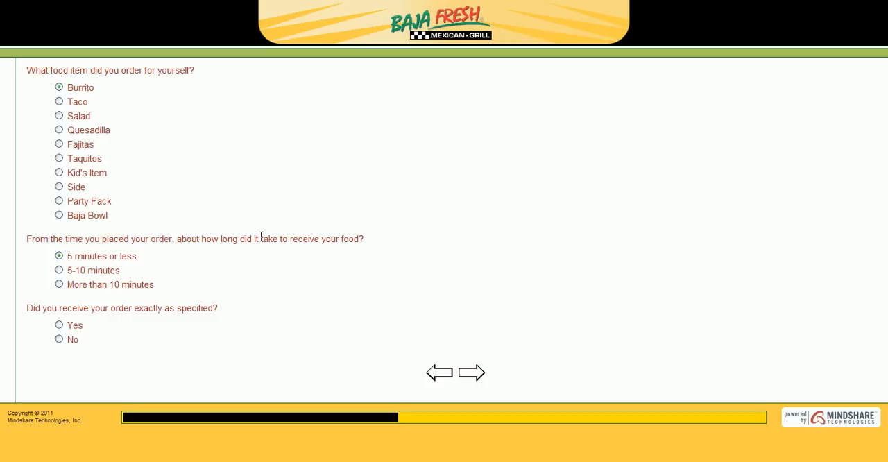
pyautogui.click(58, 325)
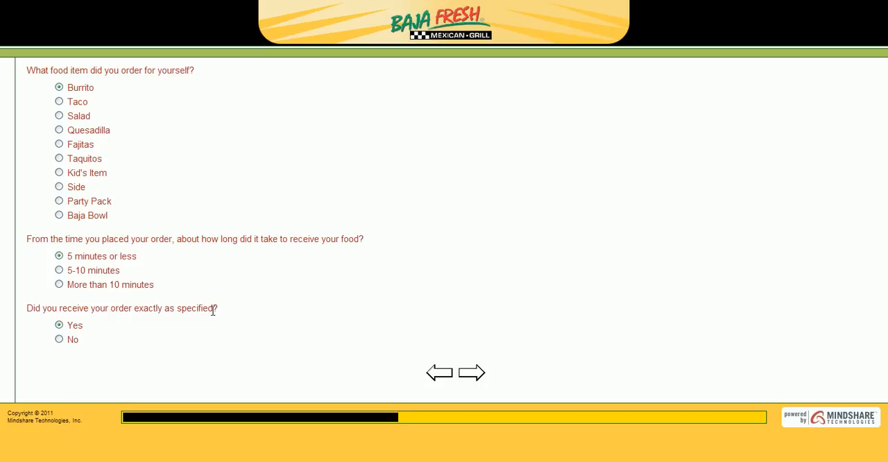
pyautogui.moveTo(476, 374)
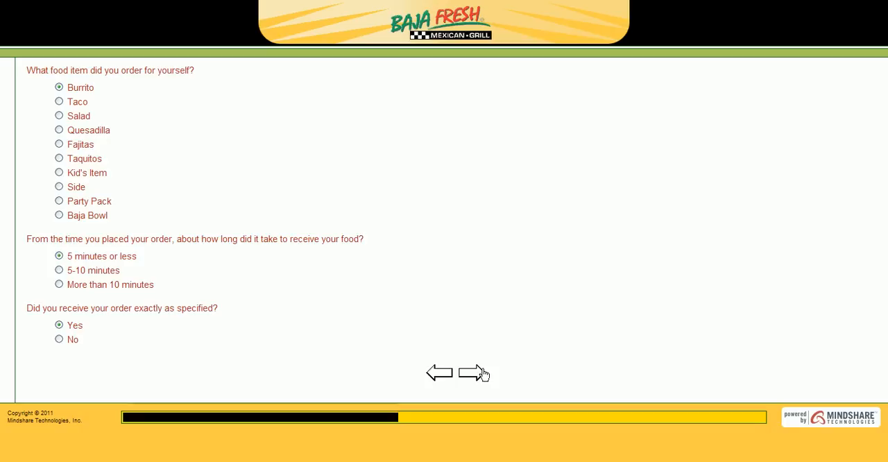
# Step: Rate meal quality, cleanliness, overall service and server menu knowledge all as Excellent
pyautogui.click(475, 372)
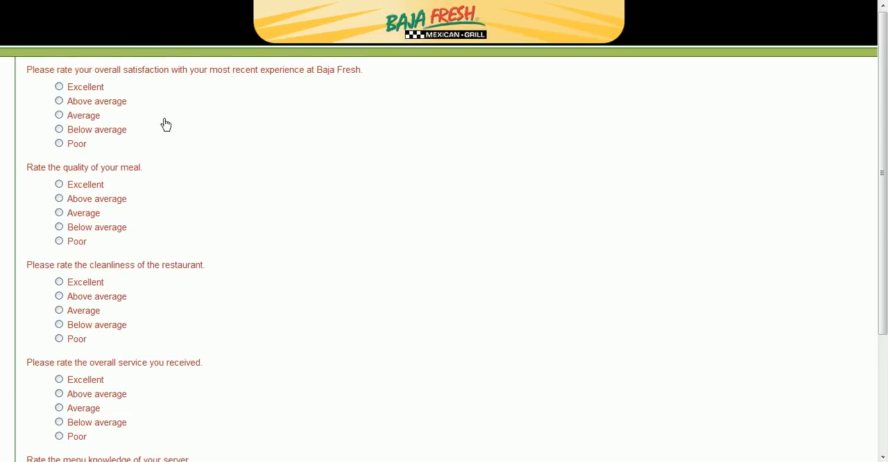
pyautogui.click(58, 86)
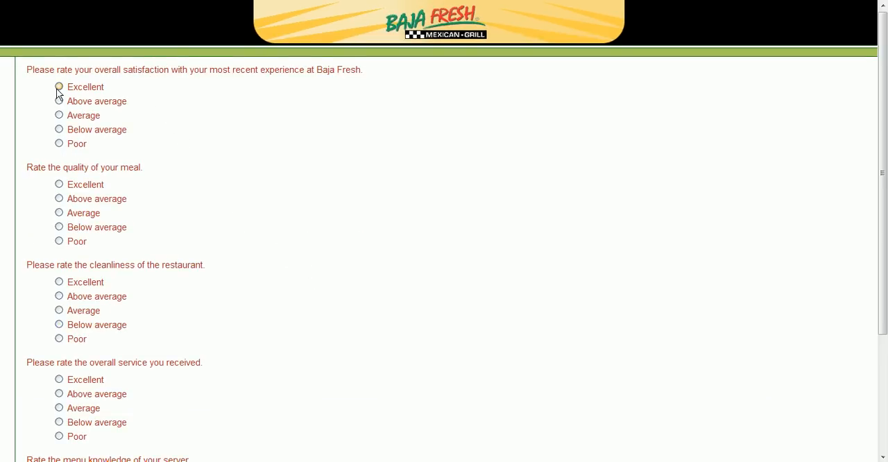
pyautogui.scroll(-3)
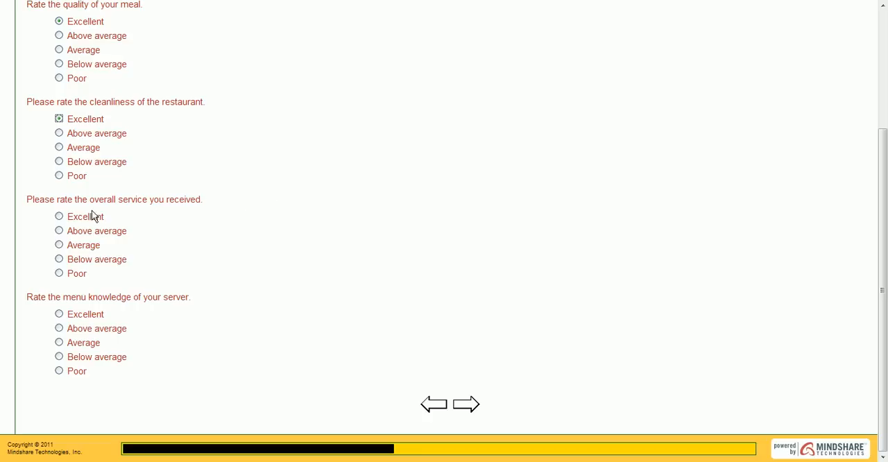
pyautogui.click(58, 217)
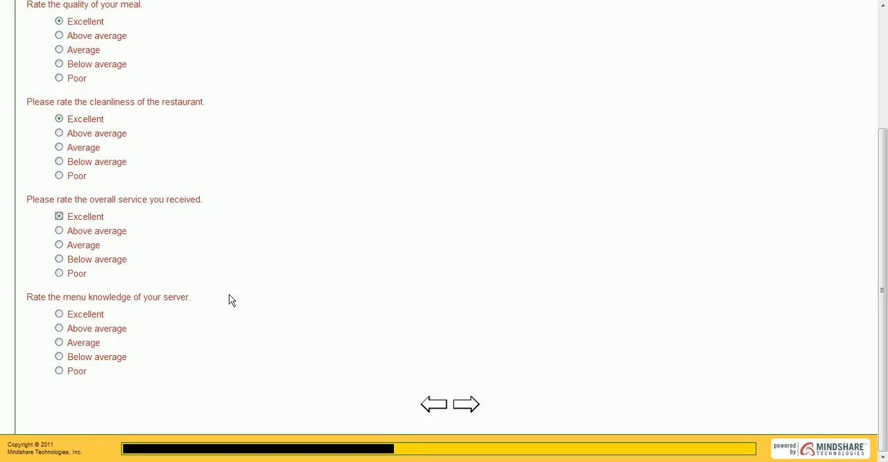
pyautogui.moveTo(195, 310)
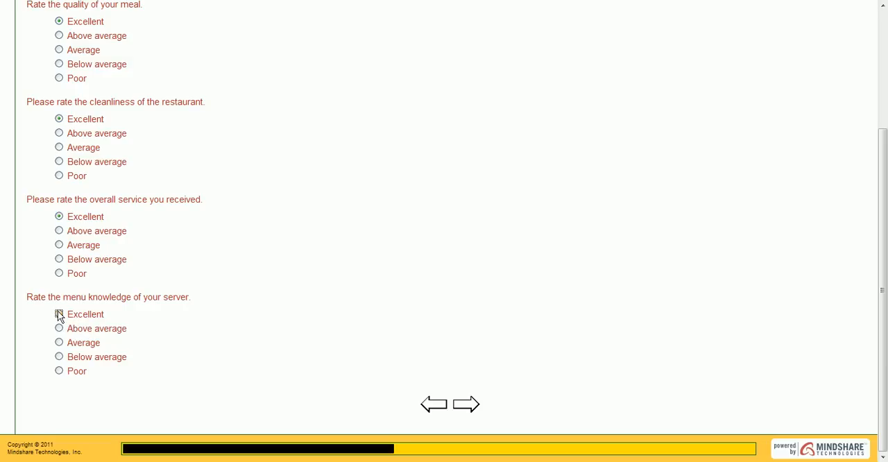
pyautogui.click(58, 316)
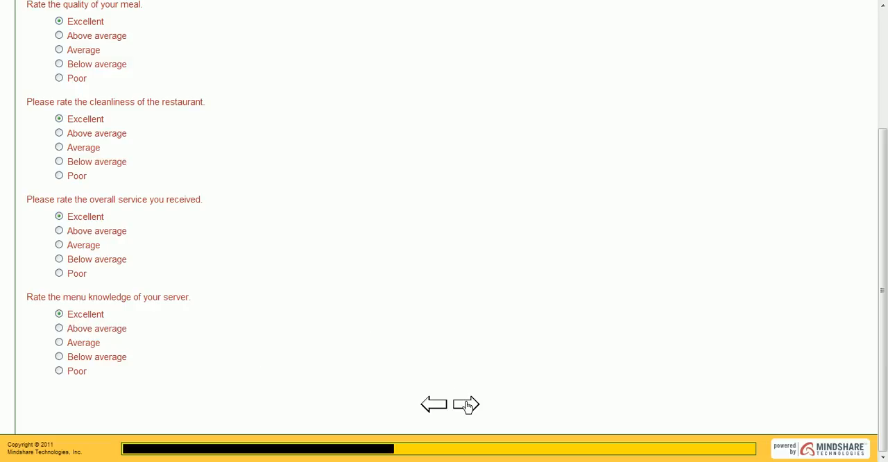
pyautogui.moveTo(470, 408)
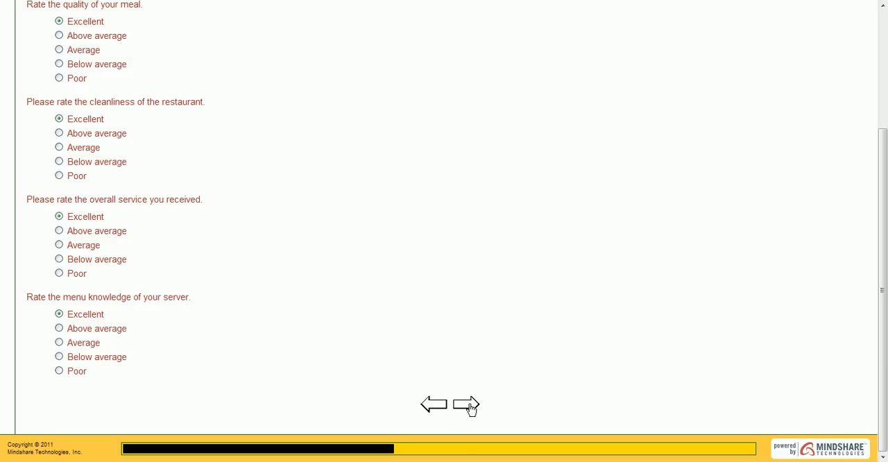
# Step: Rate staff friendliness and speed of service as Excellent and continue to the price question
pyautogui.click(466, 405)
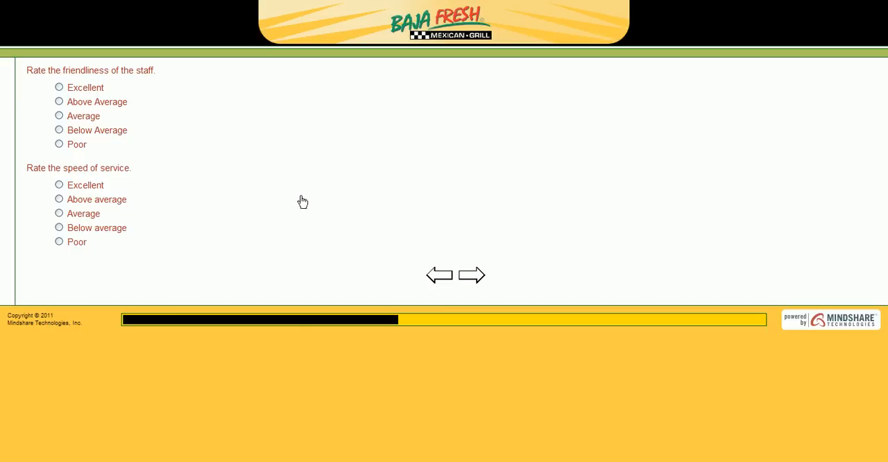
pyautogui.moveTo(297, 197)
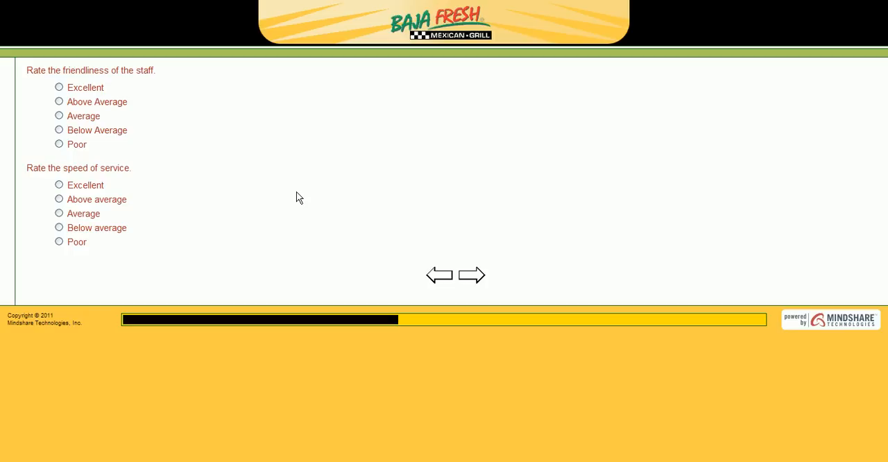
pyautogui.moveTo(186, 180)
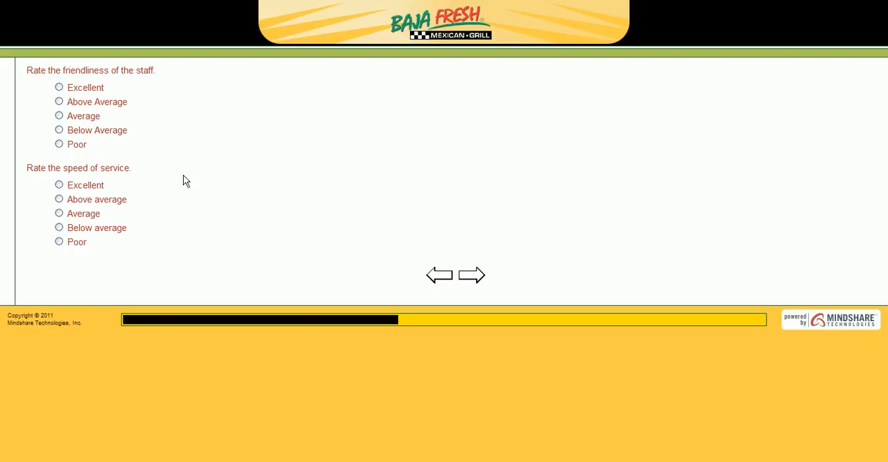
pyautogui.click(58, 86)
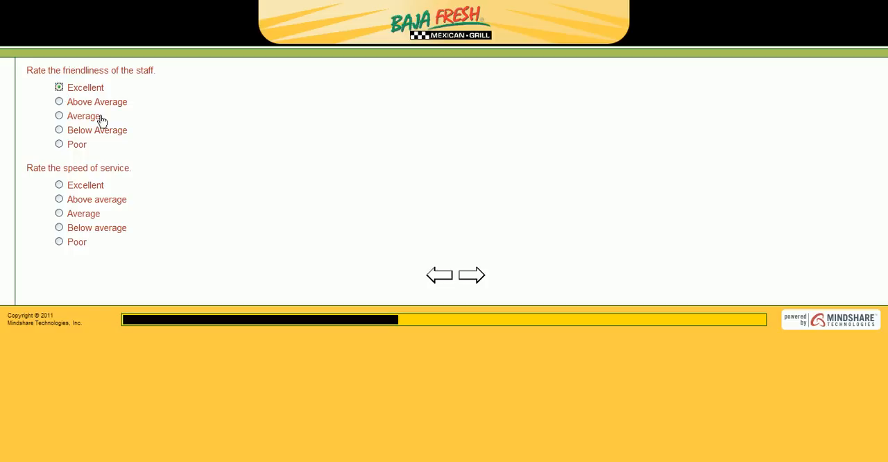
pyautogui.click(58, 185)
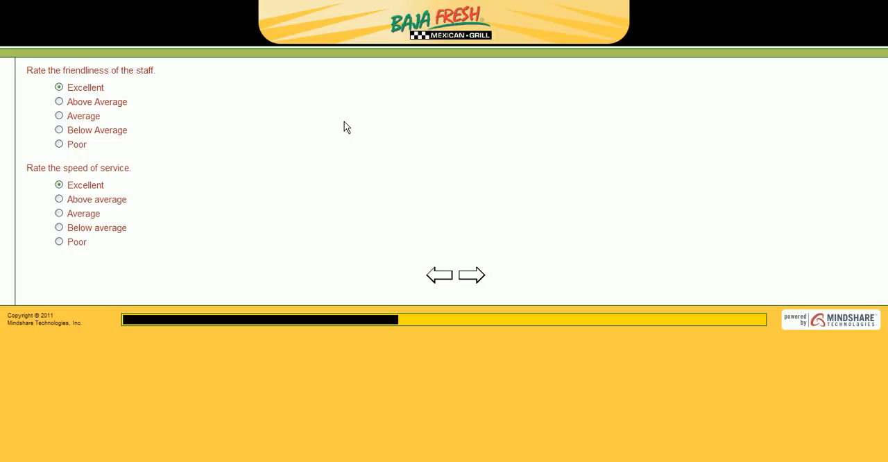
pyautogui.click(470, 275)
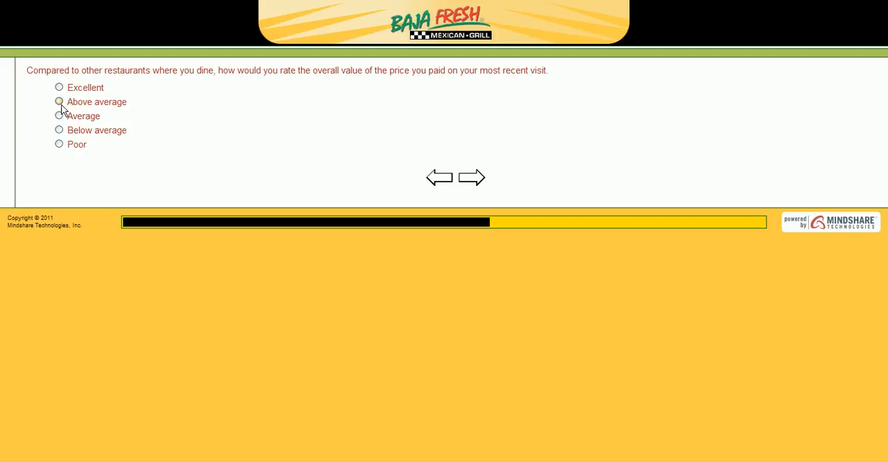
# Step: Rate the value for the price as Excellent and continue to the return/recommend questions
pyautogui.click(58, 86)
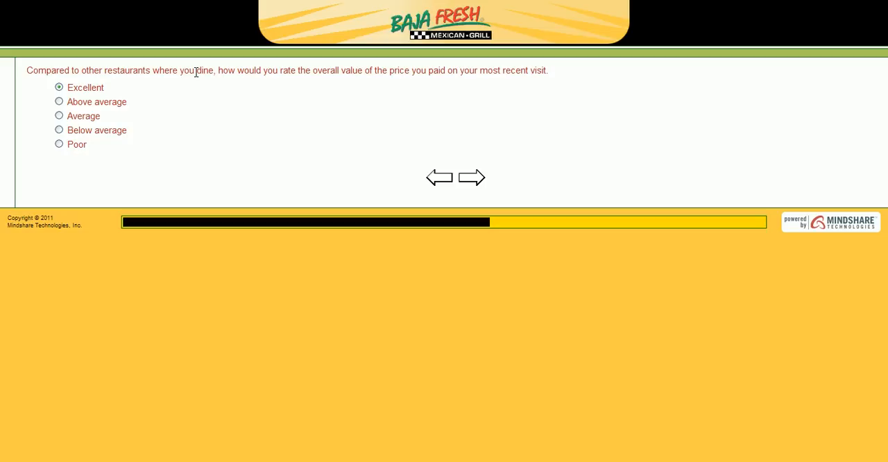
pyautogui.moveTo(249, 86)
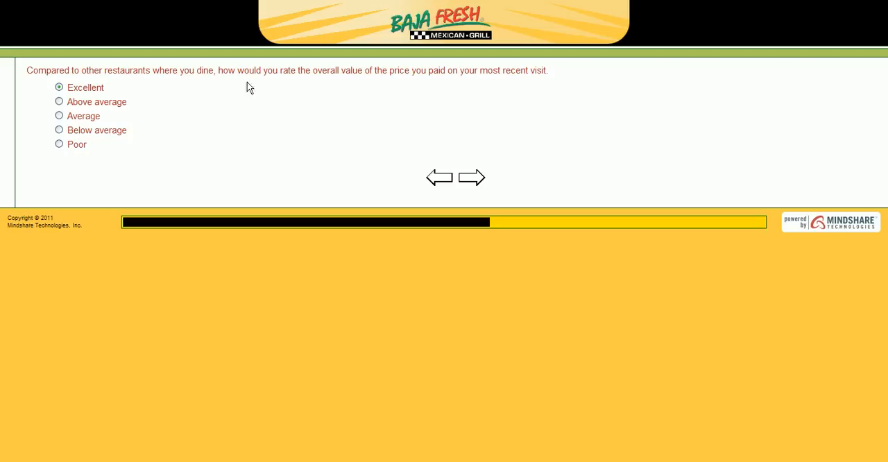
pyautogui.moveTo(567, 172)
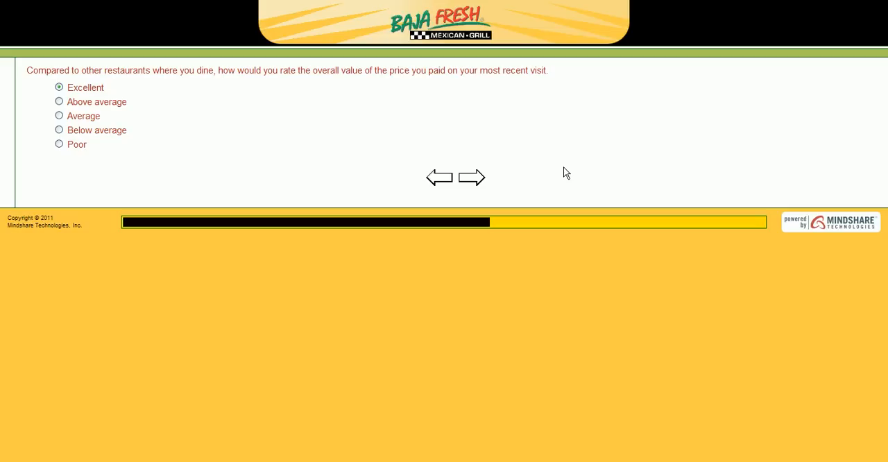
pyautogui.moveTo(77, 97)
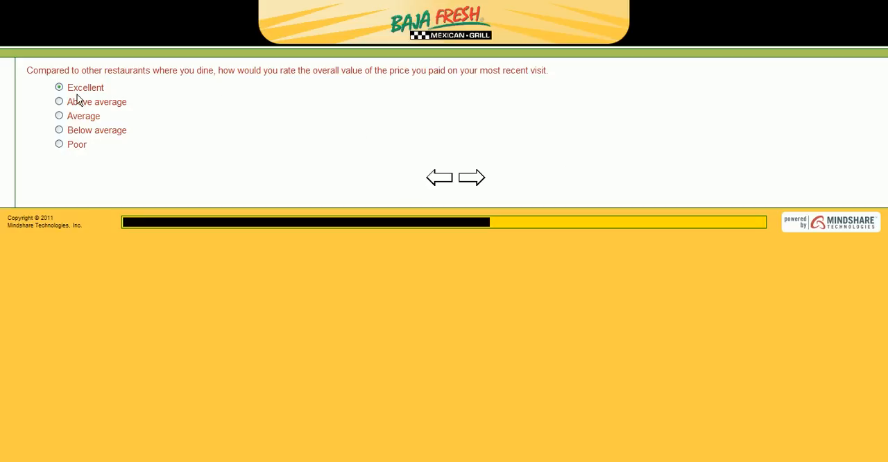
pyautogui.moveTo(102, 68)
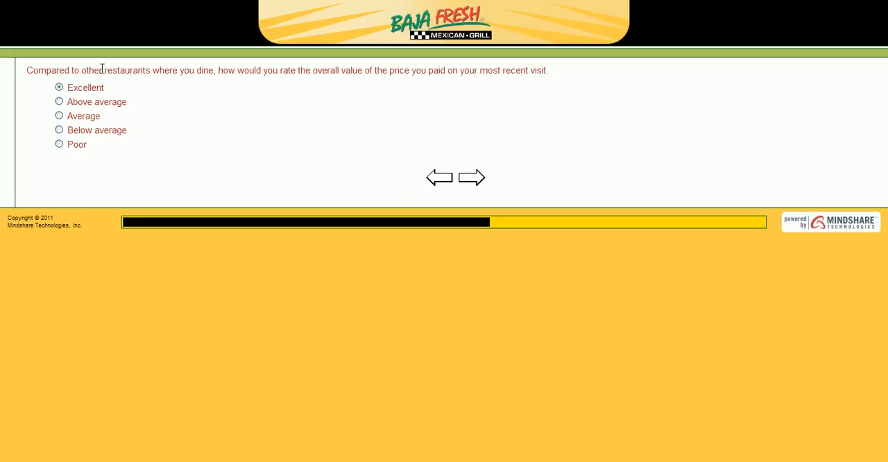
pyautogui.moveTo(142, 84)
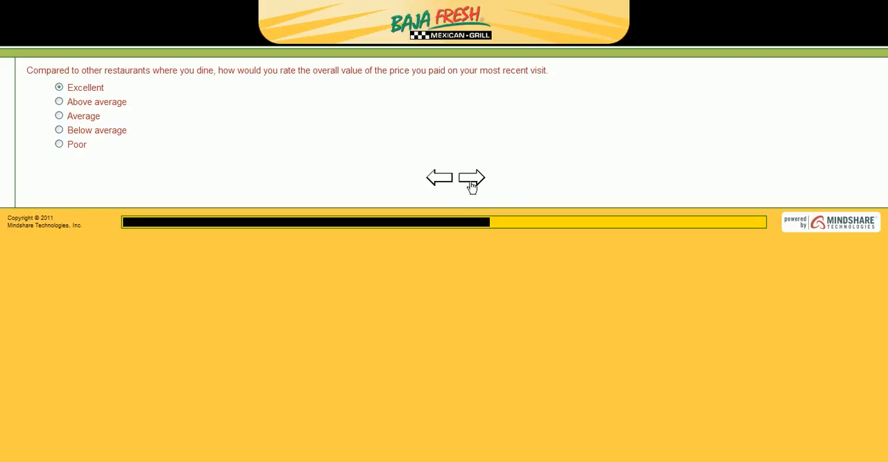
pyautogui.click(472, 177)
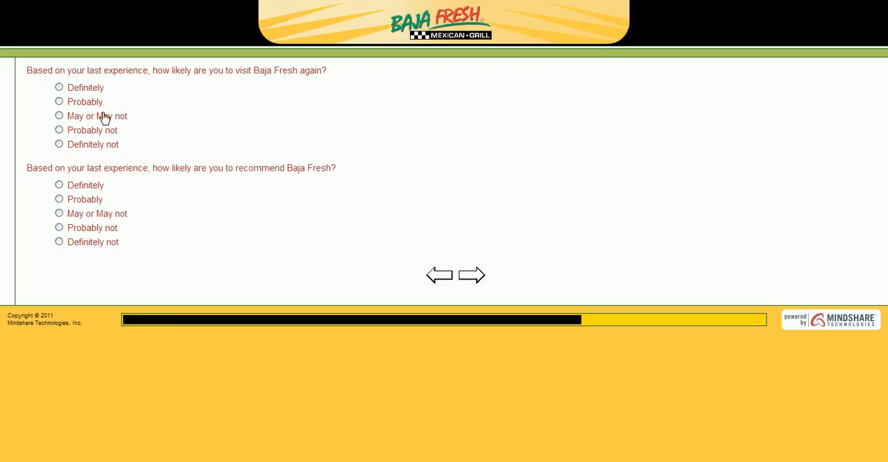
pyautogui.moveTo(297, 84)
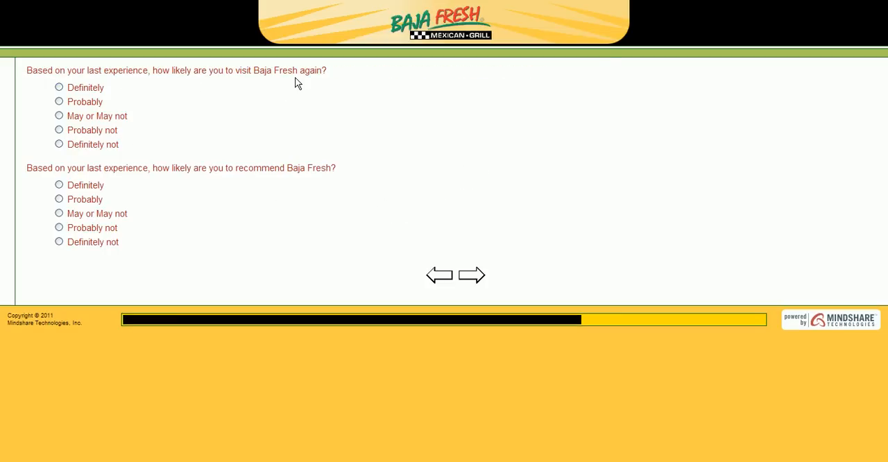
# Step: Answer Definitely for both visiting again and recommending Baja Fresh, then continue
pyautogui.click(58, 86)
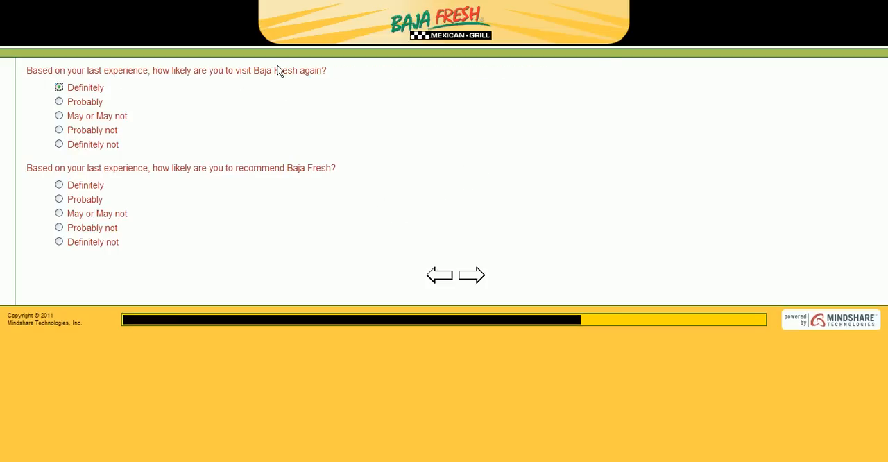
pyautogui.click(58, 88)
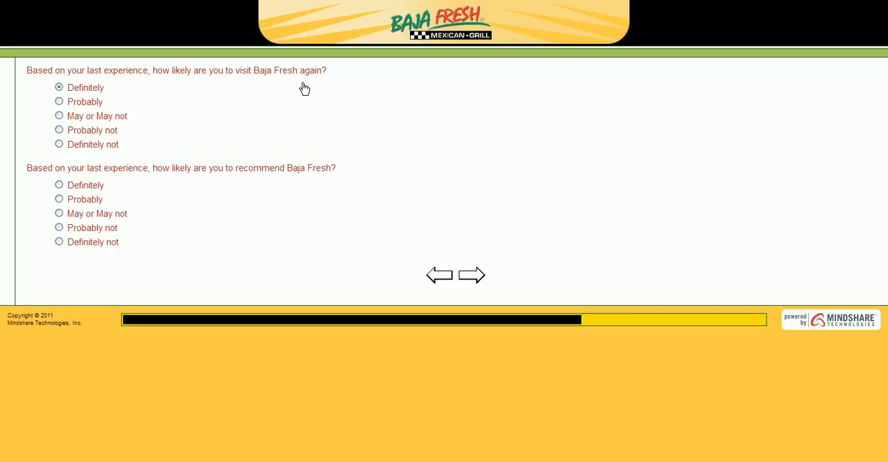
pyautogui.moveTo(114, 181)
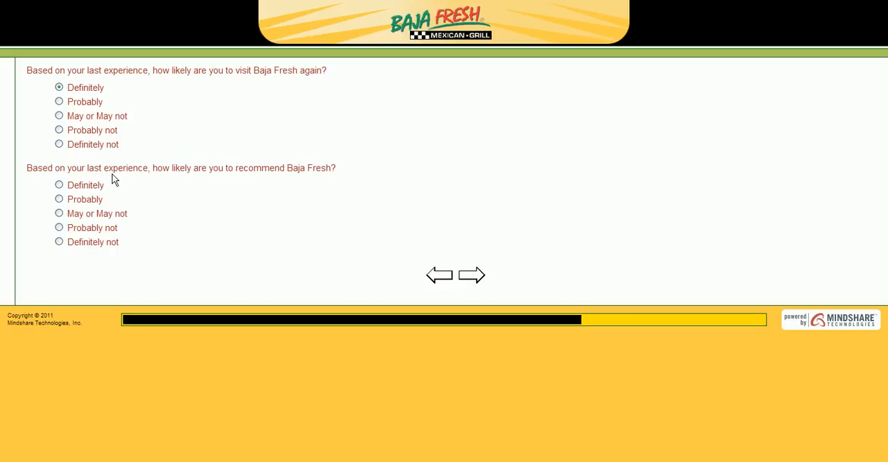
pyautogui.moveTo(312, 177)
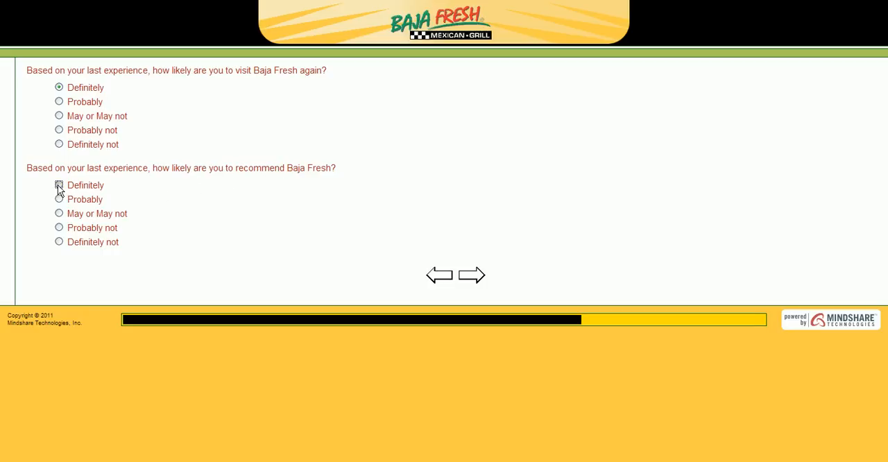
pyautogui.click(58, 186)
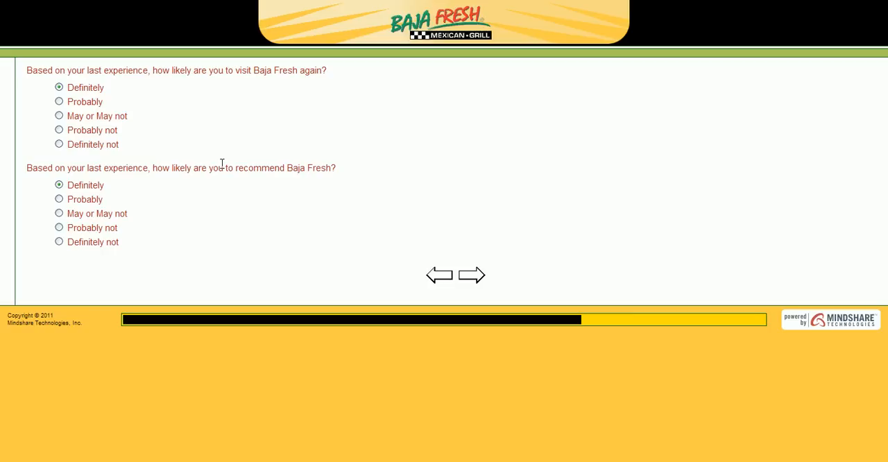
pyautogui.moveTo(324, 186)
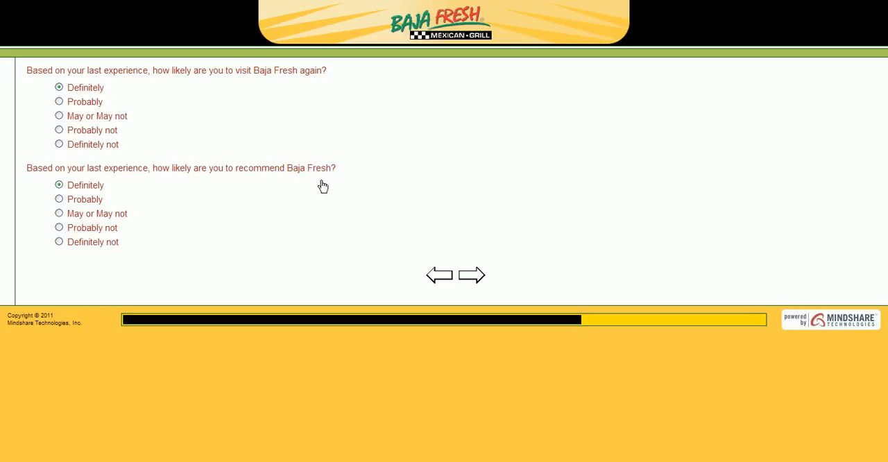
pyautogui.click(472, 275)
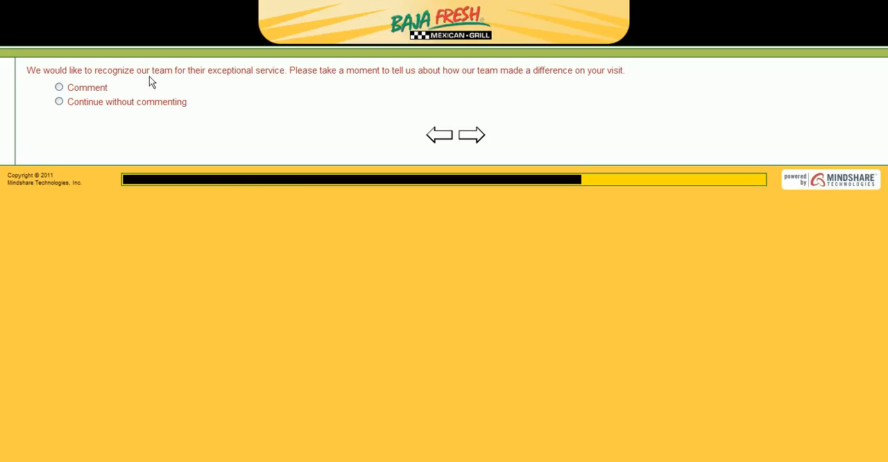
pyautogui.moveTo(420, 82)
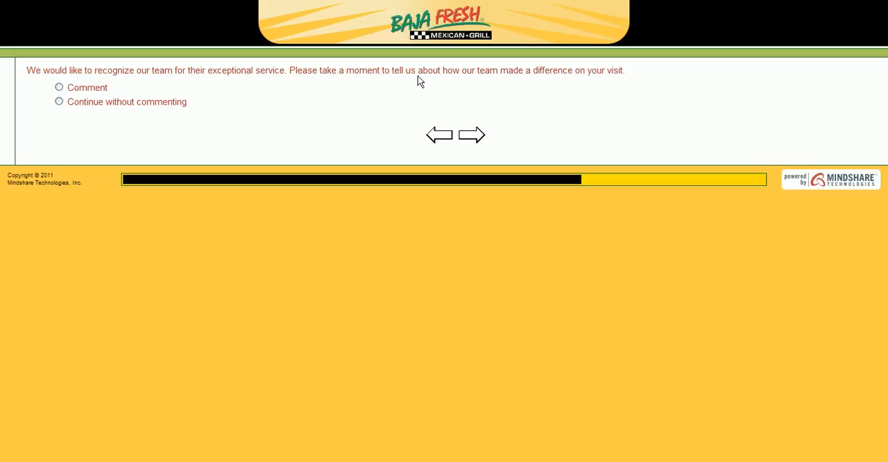
pyautogui.moveTo(558, 74)
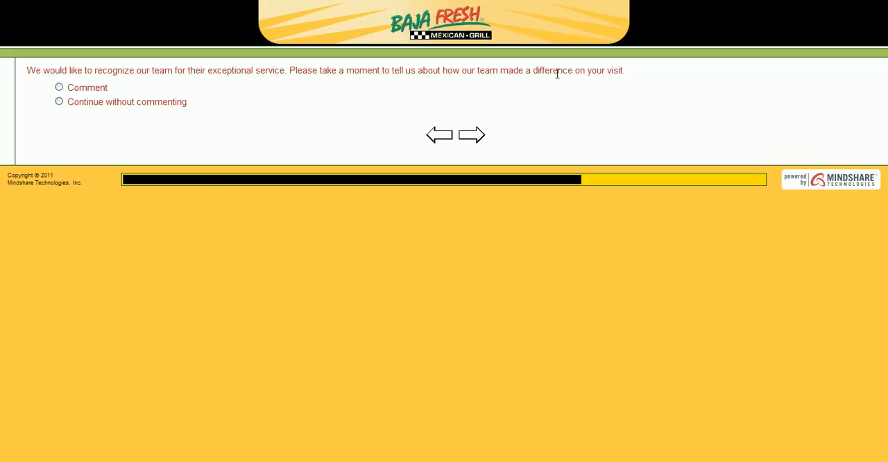
pyautogui.moveTo(215, 89)
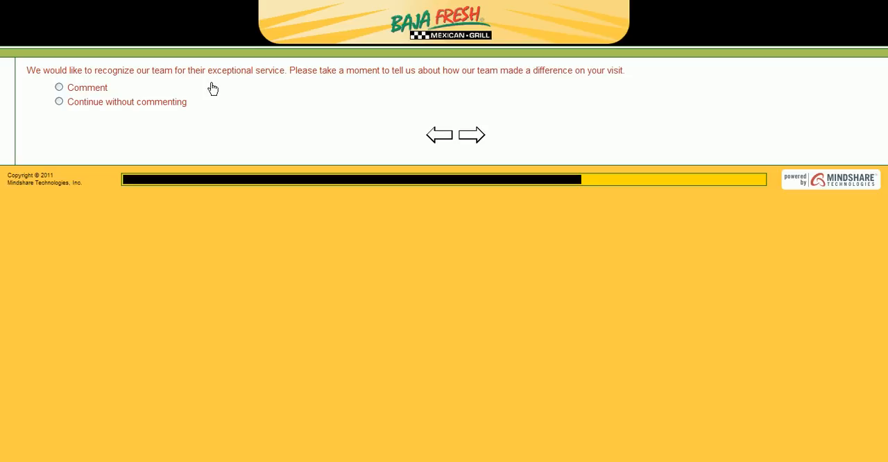
pyautogui.moveTo(123, 89)
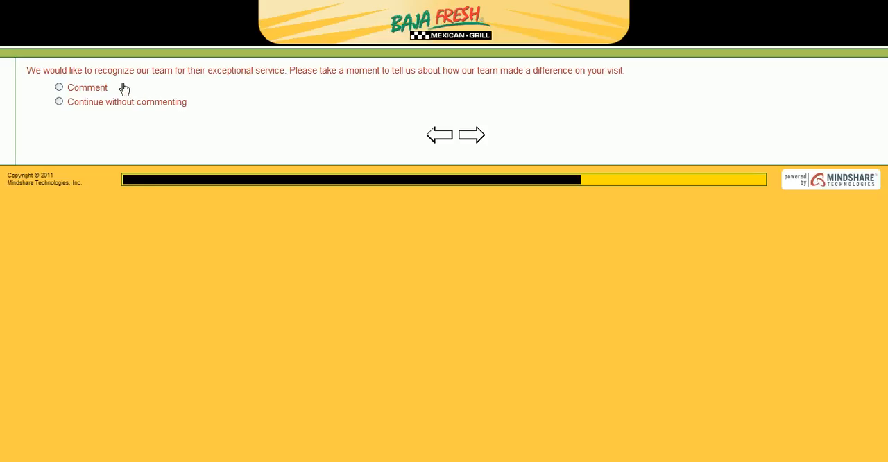
# Step: Choose 'Comment' on the team recognition question and continue to the description box
pyautogui.click(58, 86)
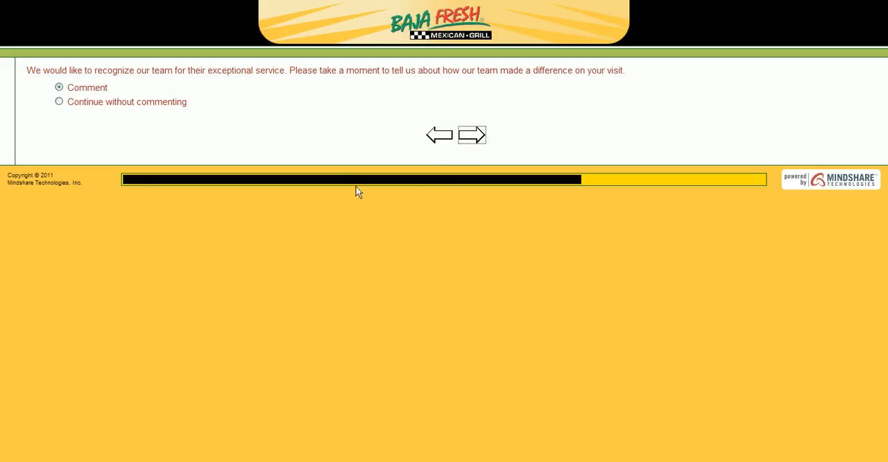
pyautogui.click(472, 135)
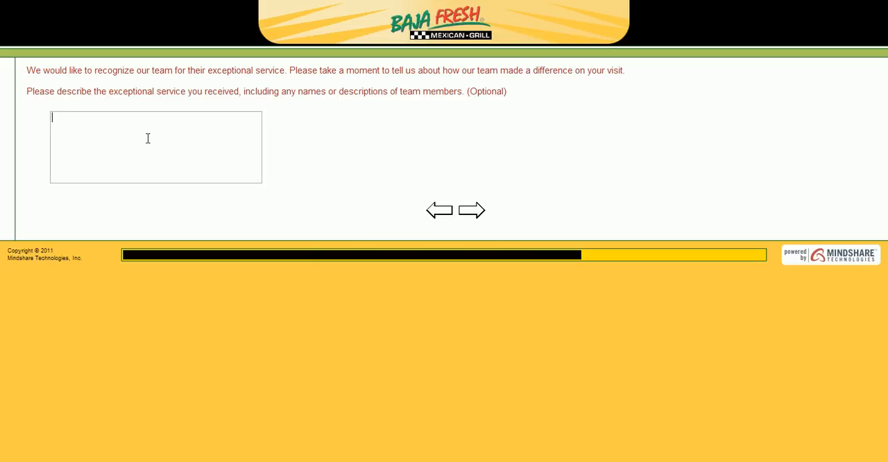
# Step: Enter the comment 'Fast, friendly, excellent service.', submit it, and skip the email offer
pyautogui.write('Fast,')
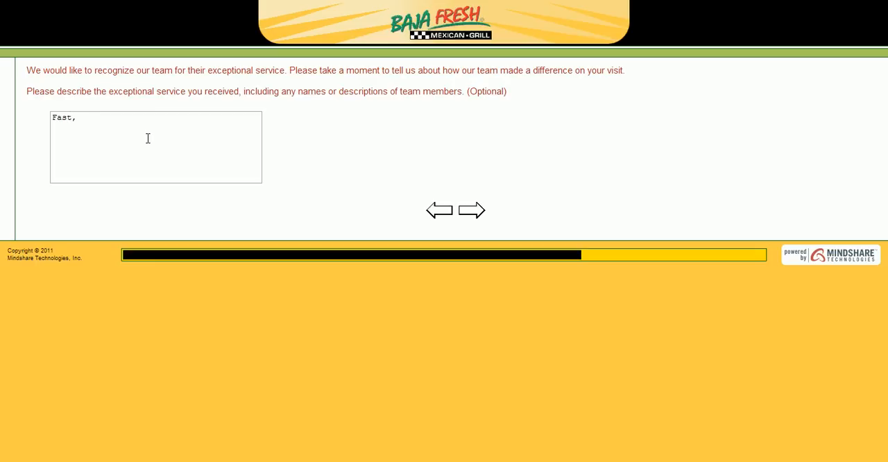
pyautogui.write('friend')
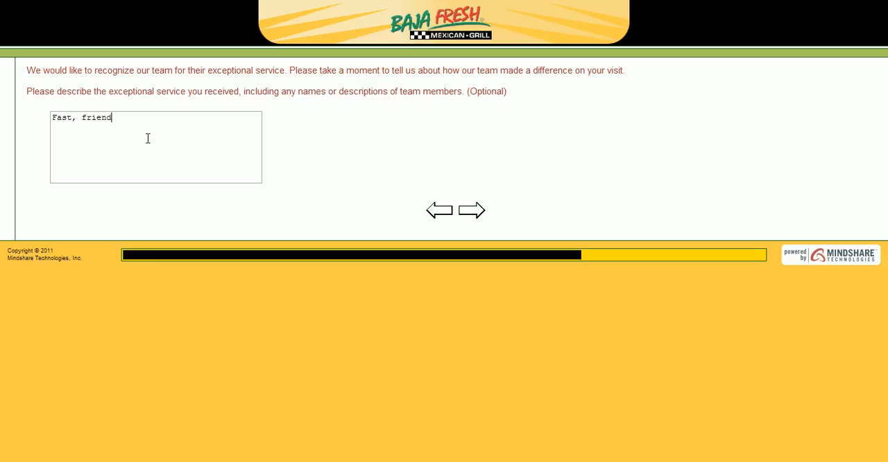
pyautogui.write('ly,')
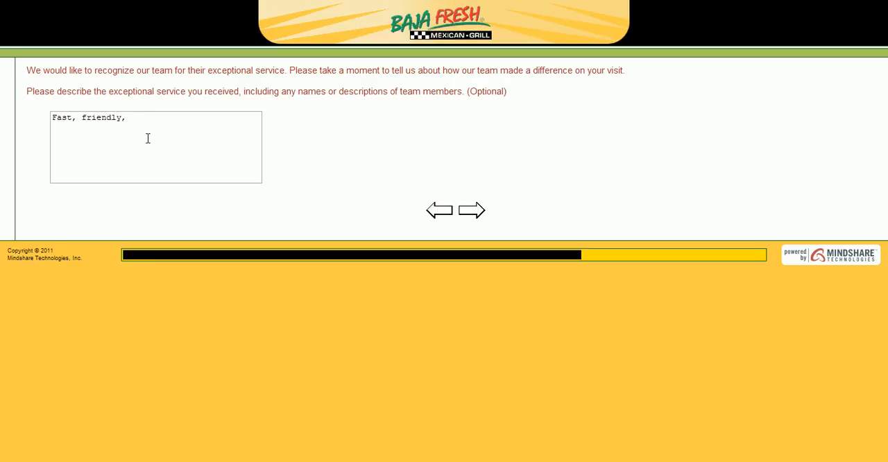
pyautogui.write('exc34')
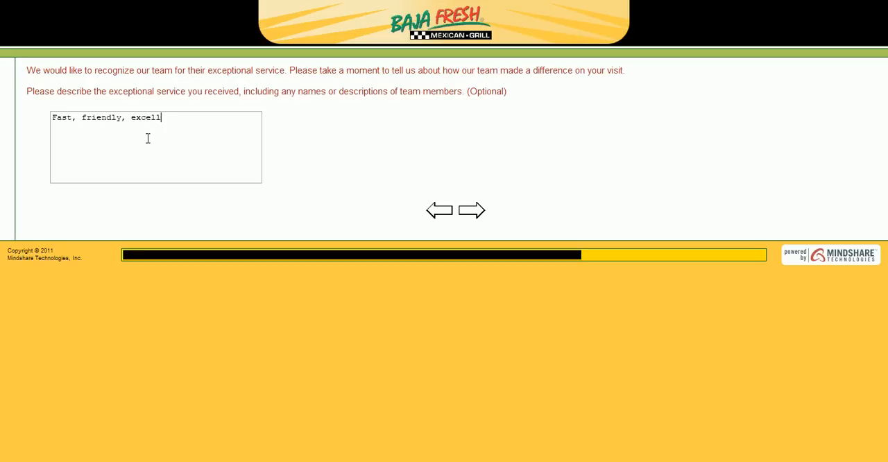
pyautogui.write('ent serv')
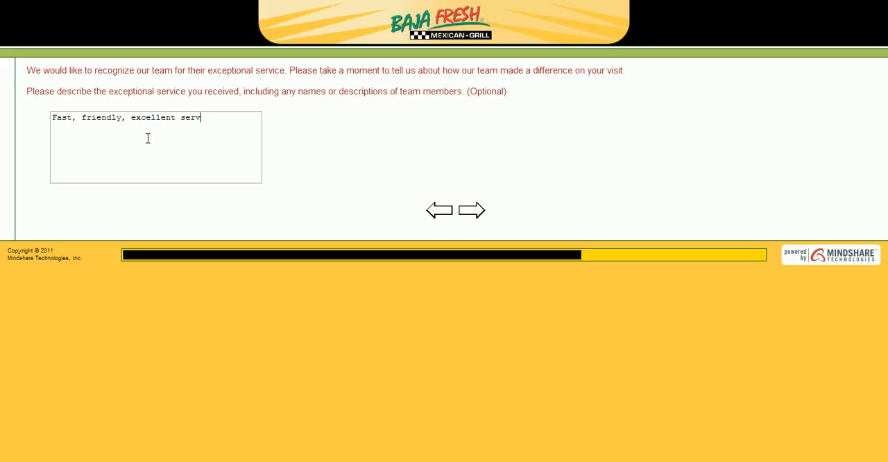
pyautogui.write('ice.')
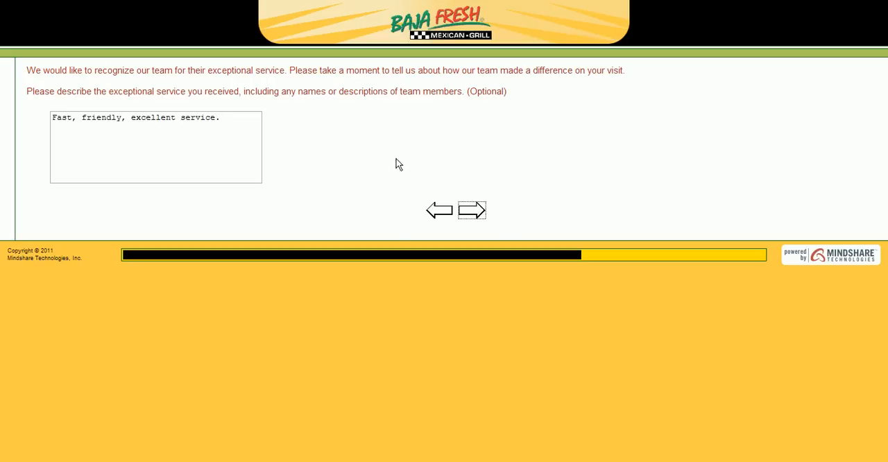
pyautogui.click(471, 210)
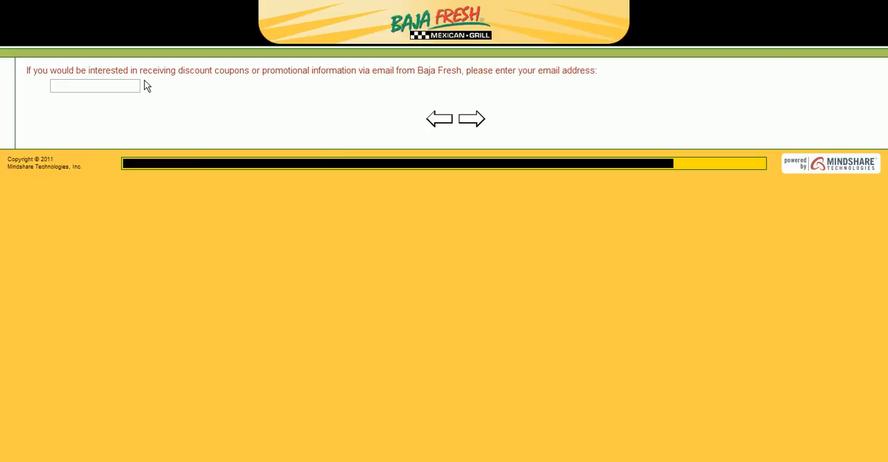
pyautogui.moveTo(472, 120)
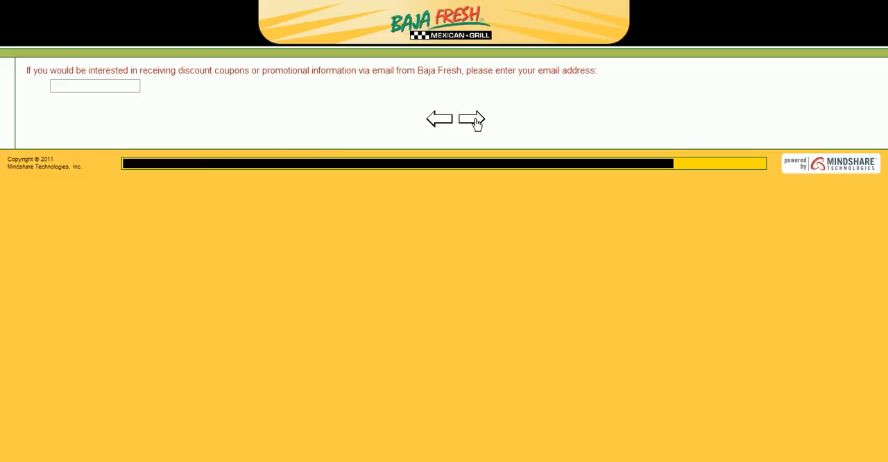
pyautogui.click(472, 119)
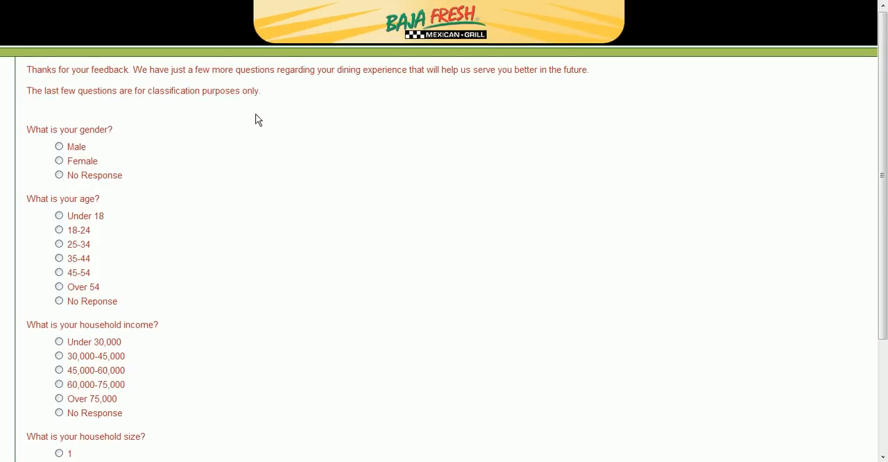
pyautogui.moveTo(279, 104)
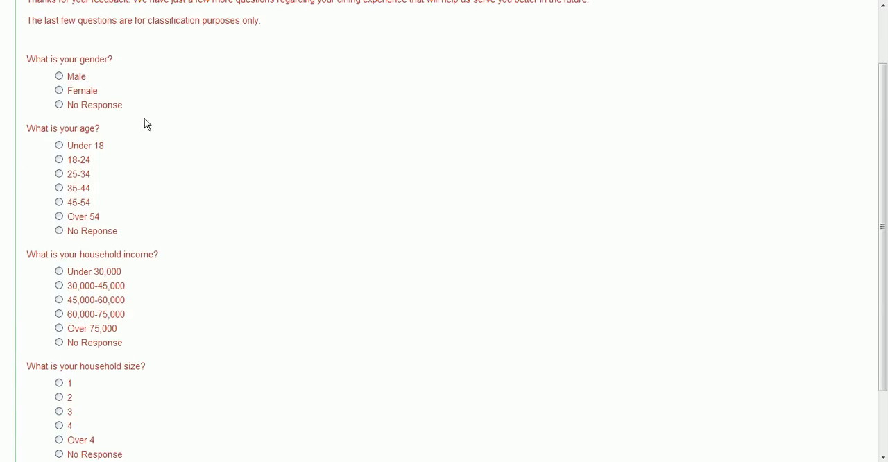
# Step: Answer Male, 25-34, income No Response and household size 3, then submit to the thank-you page
pyautogui.click(59, 76)
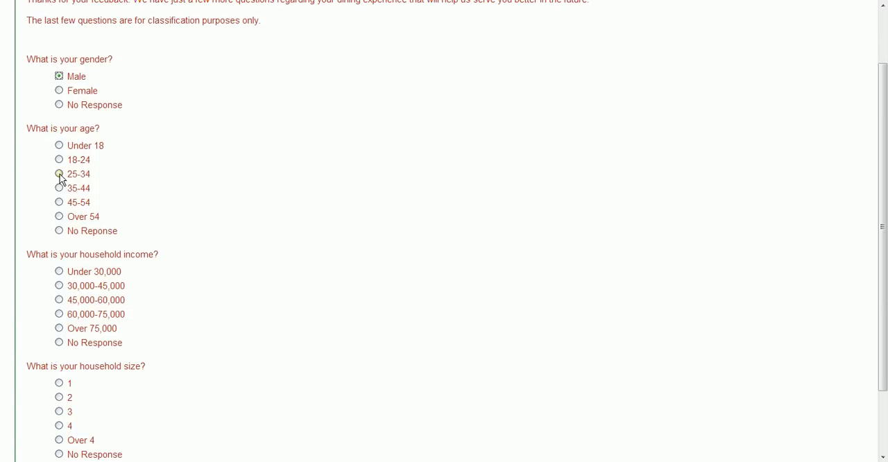
pyautogui.scroll(-3)
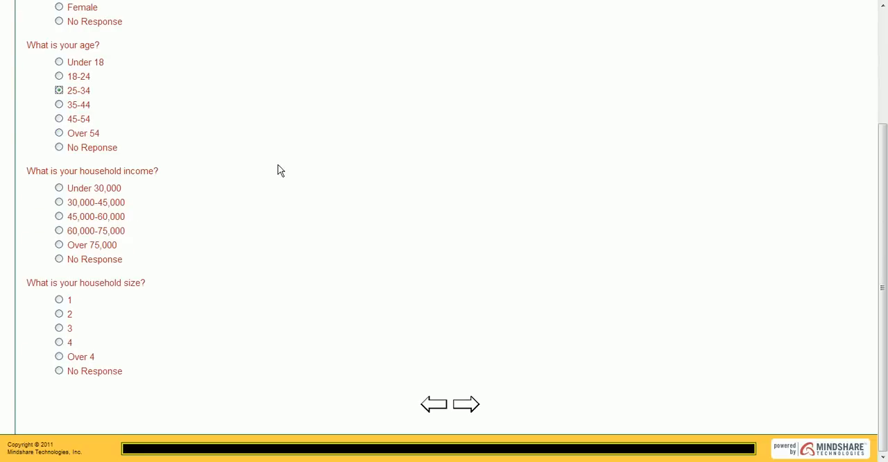
pyautogui.click(58, 259)
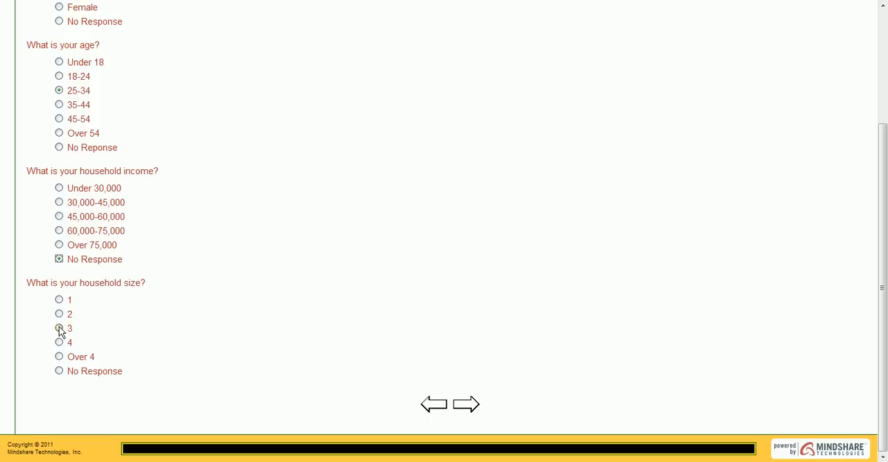
pyautogui.click(58, 258)
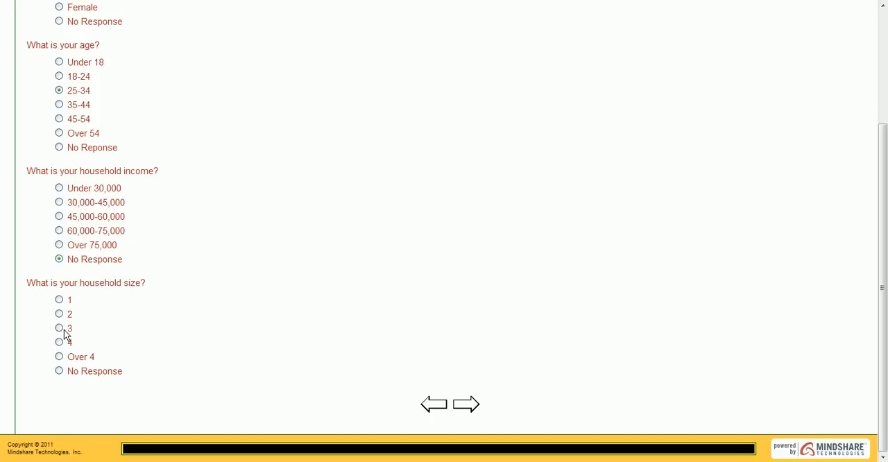
pyautogui.click(58, 328)
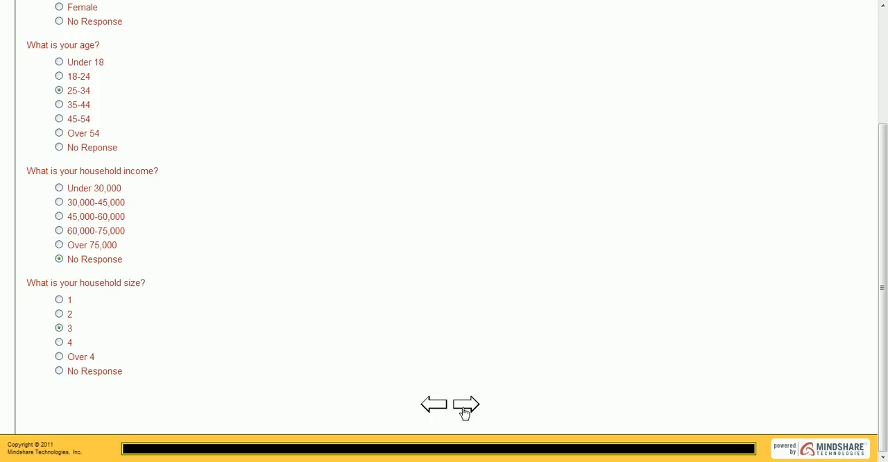
pyautogui.click(466, 405)
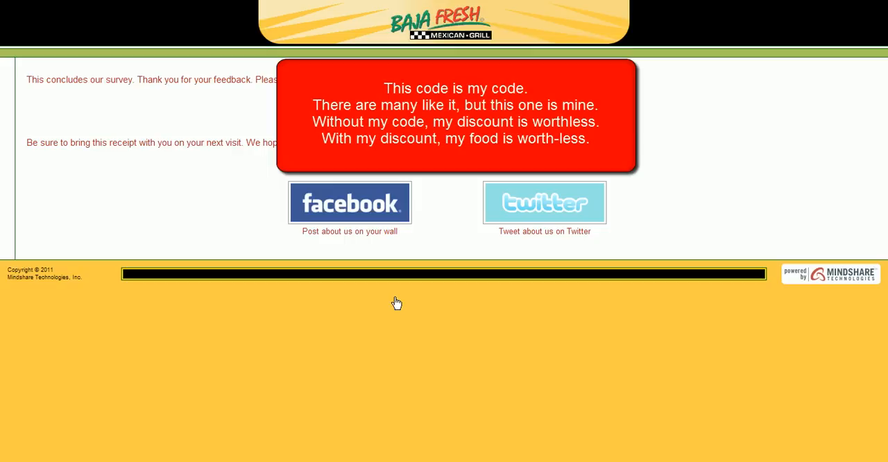